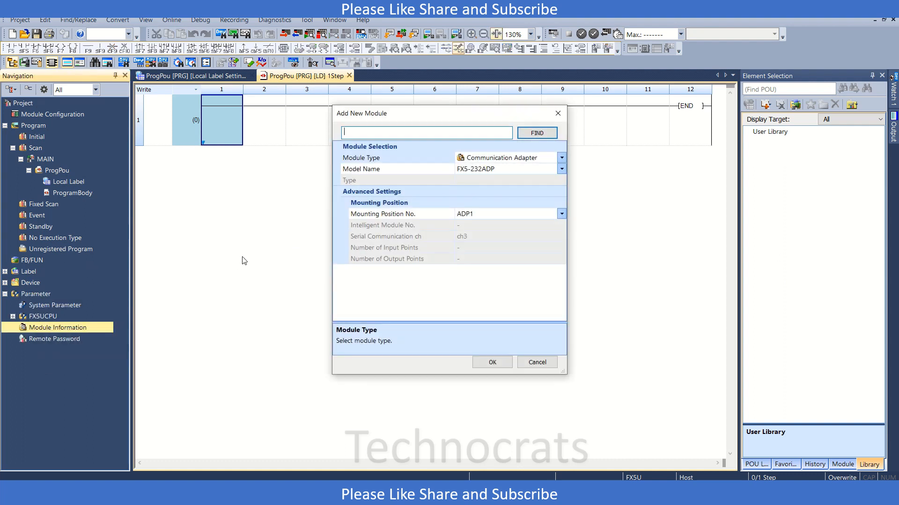
Step: Add the Simple Motion FX5-40SSC-S at mounting position 1 with Use Module Label set to Yes
{"action": "left_click", "coordinate": [560, 157]}
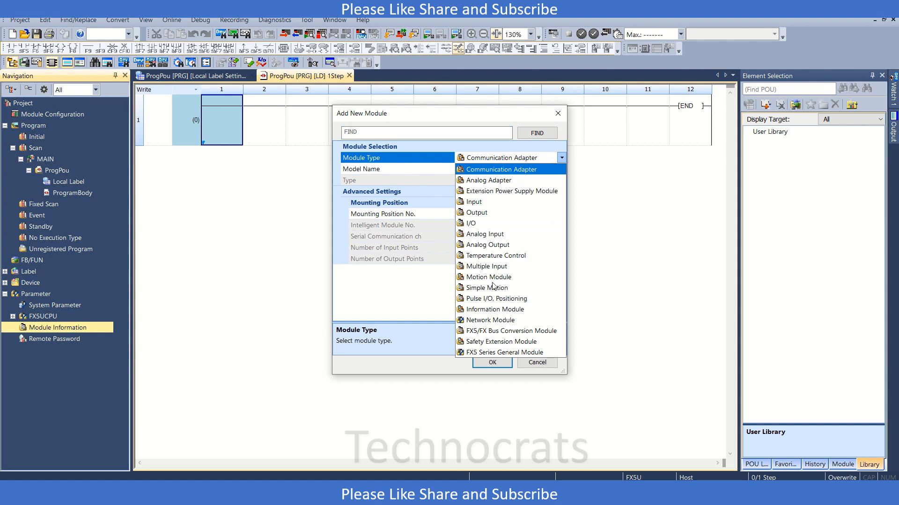
{"action": "left_click", "coordinate": [487, 287]}
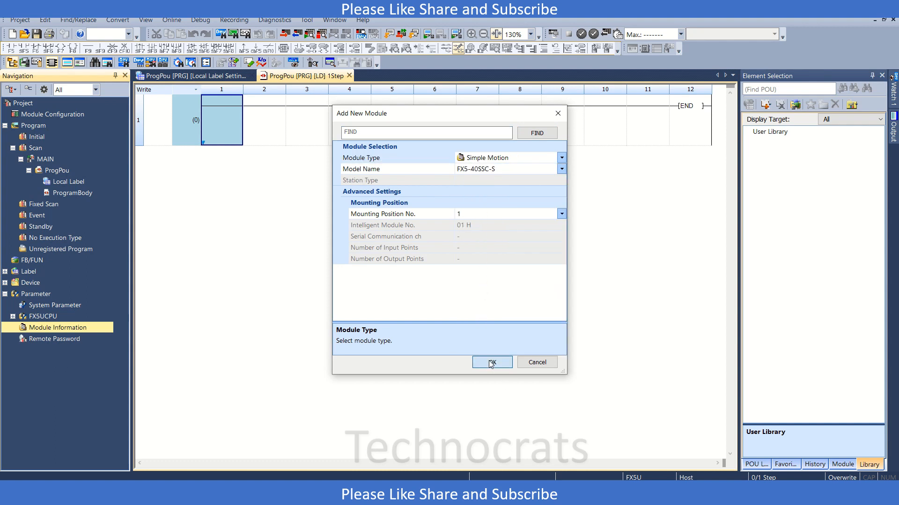
{"action": "left_click", "coordinate": [490, 363]}
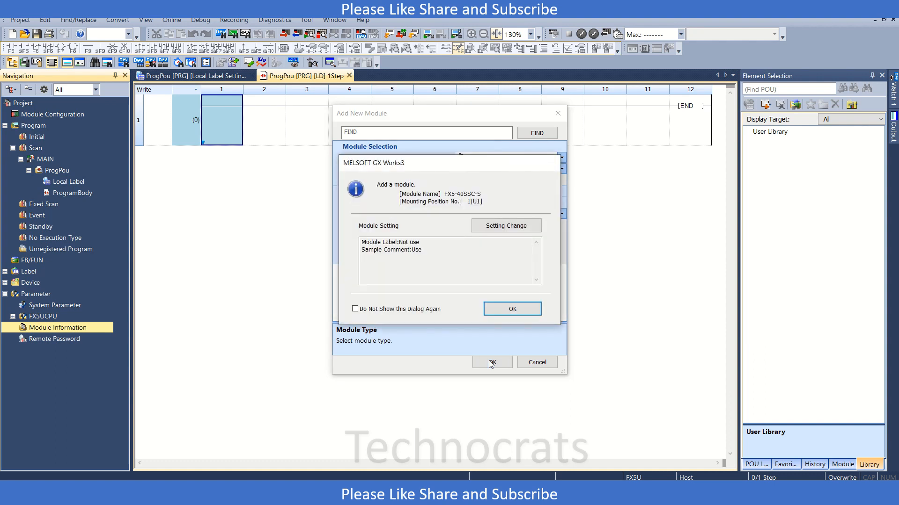
{"action": "double_click", "coordinate": [381, 242]}
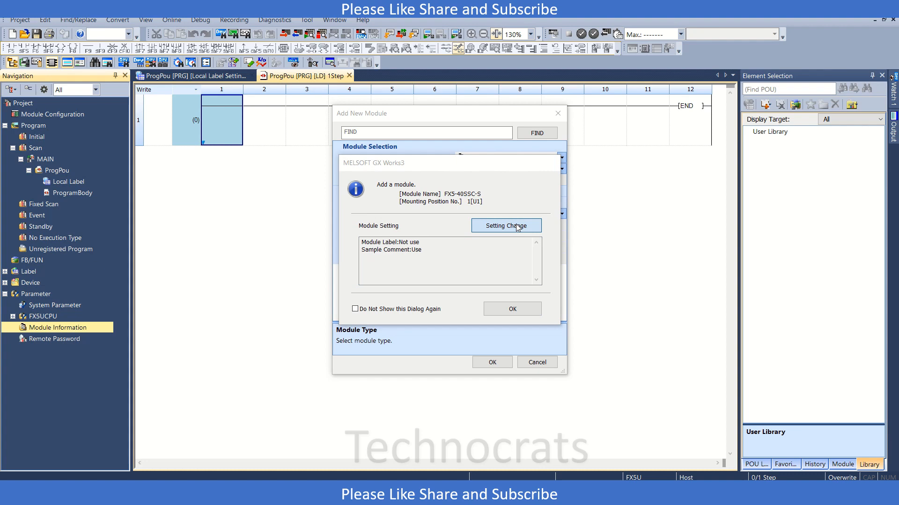
{"action": "left_click", "coordinate": [506, 225]}
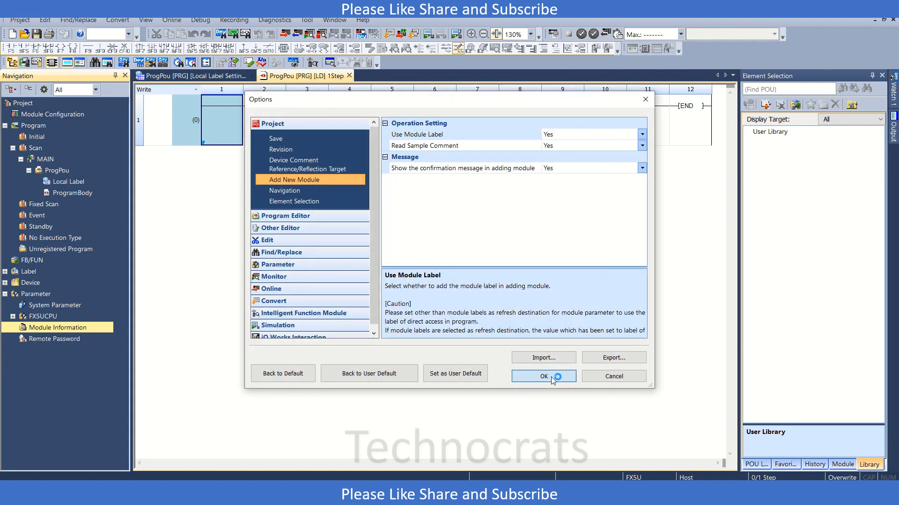
{"action": "left_click", "coordinate": [541, 376]}
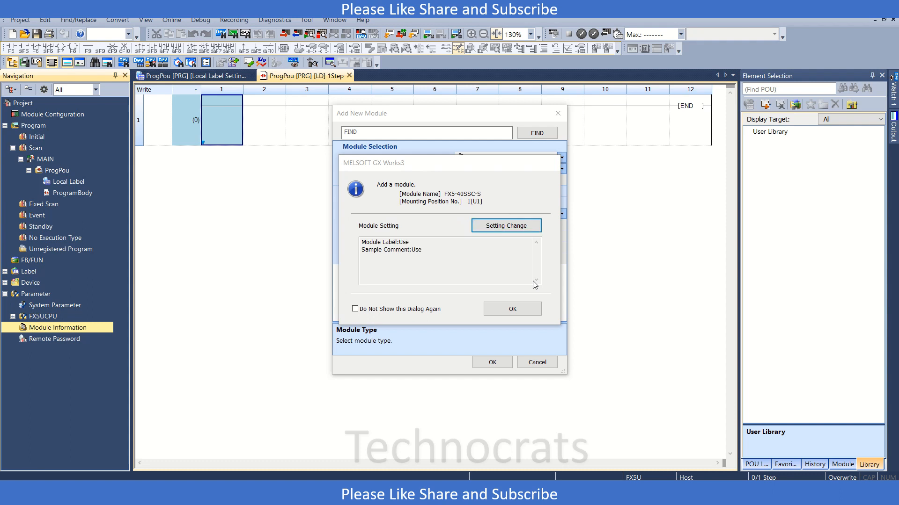
{"action": "mouse_move", "coordinate": [571, 334]}
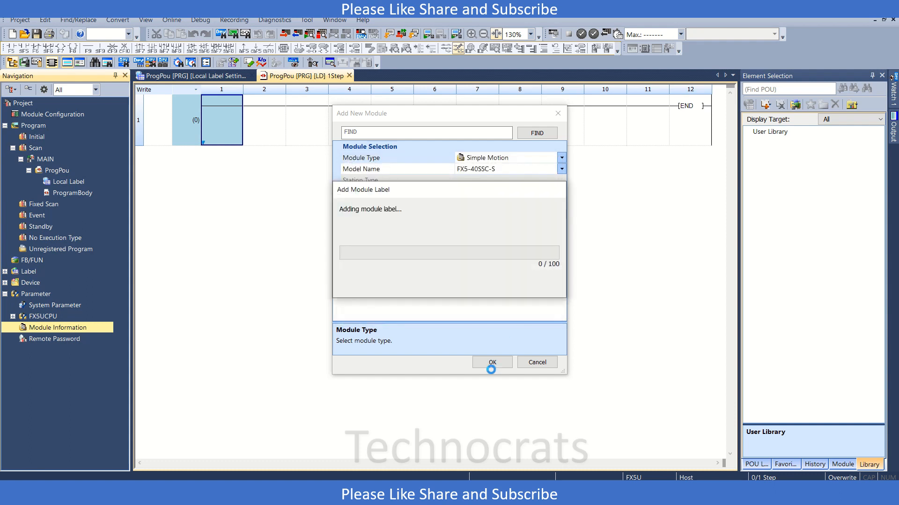
{"action": "mouse_move", "coordinate": [490, 363]}
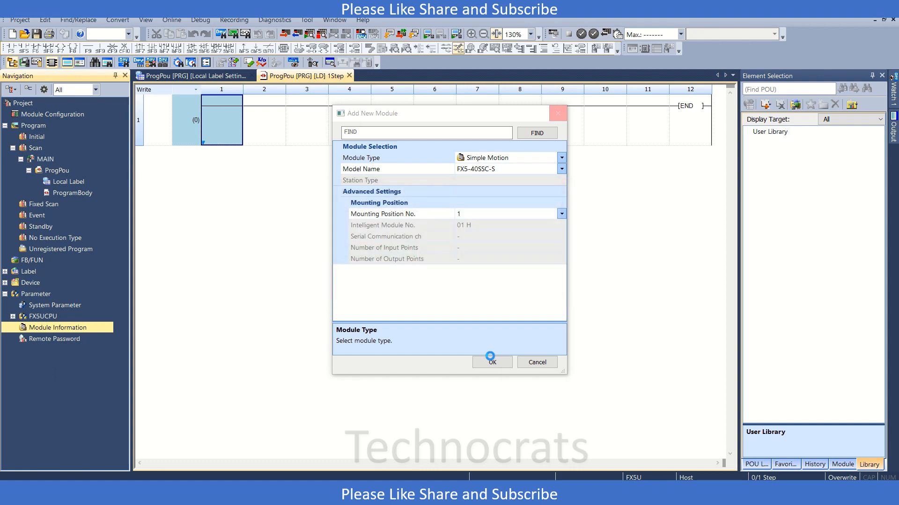
{"action": "left_click", "coordinate": [491, 362]}
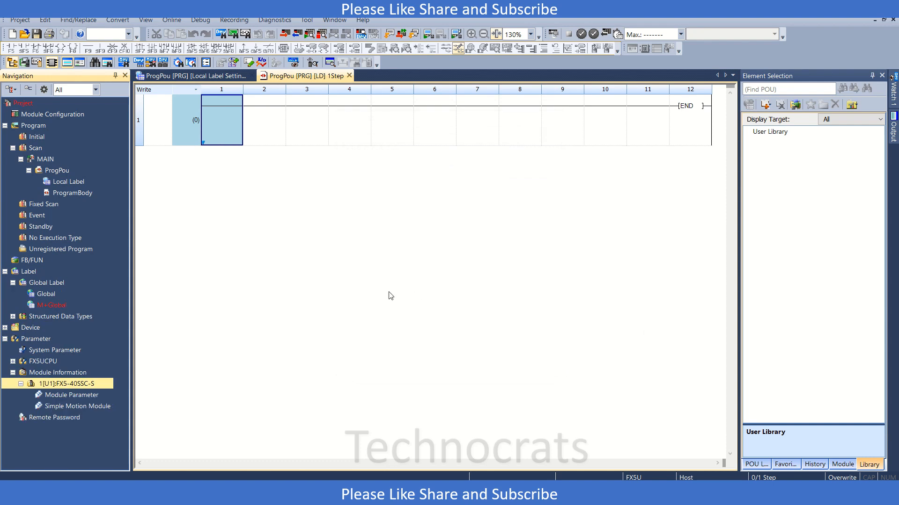
{"action": "left_click", "coordinate": [78, 406]}
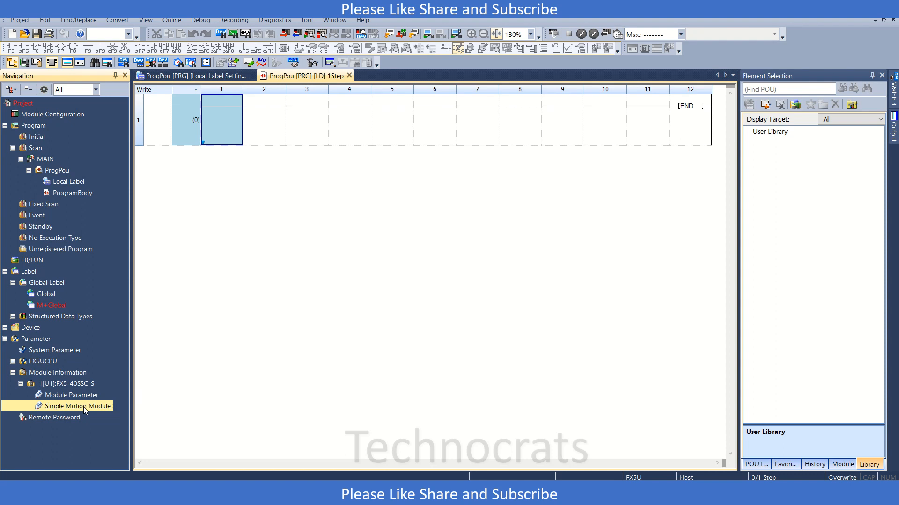
{"action": "left_click", "coordinate": [788, 89]}
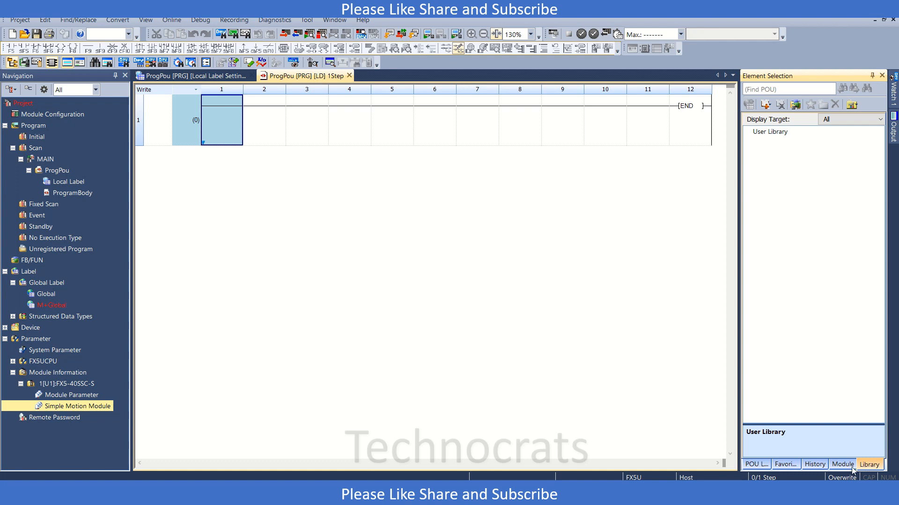
{"action": "left_click", "coordinate": [841, 464]}
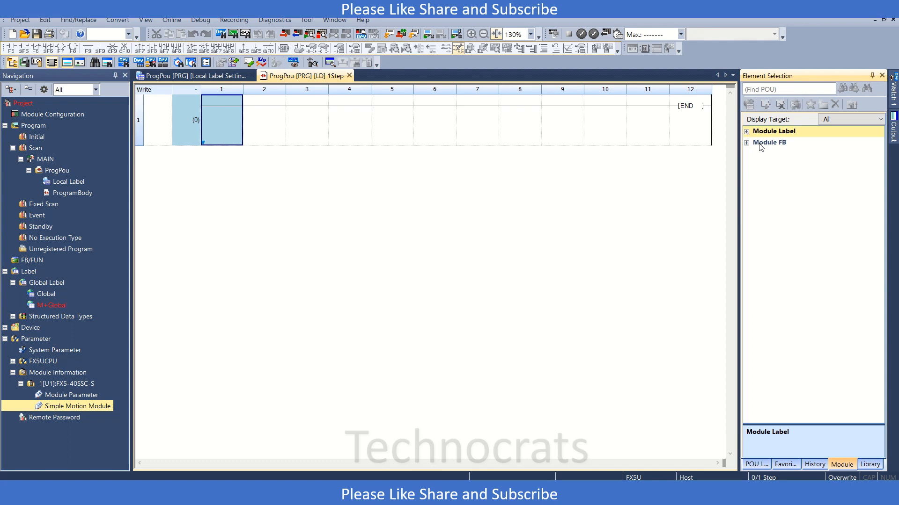
{"action": "left_click", "coordinate": [746, 130]}
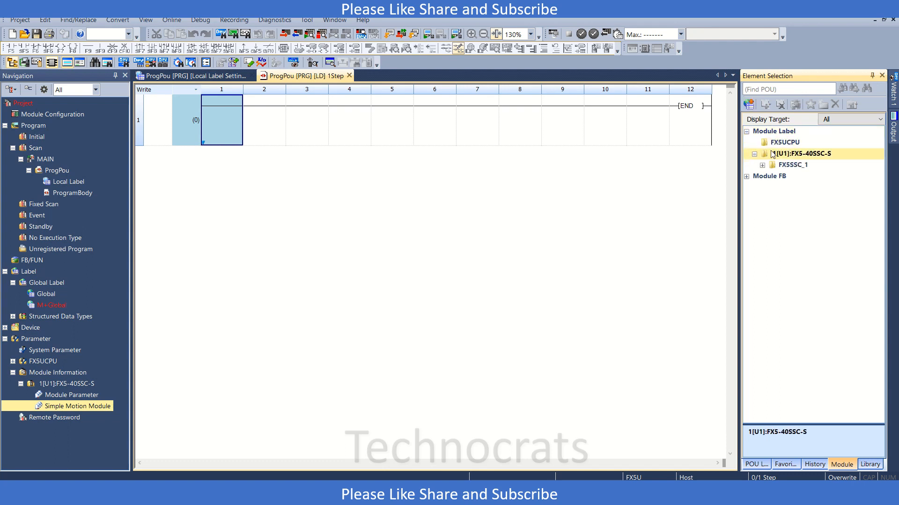
{"action": "right_click", "coordinate": [805, 153]}
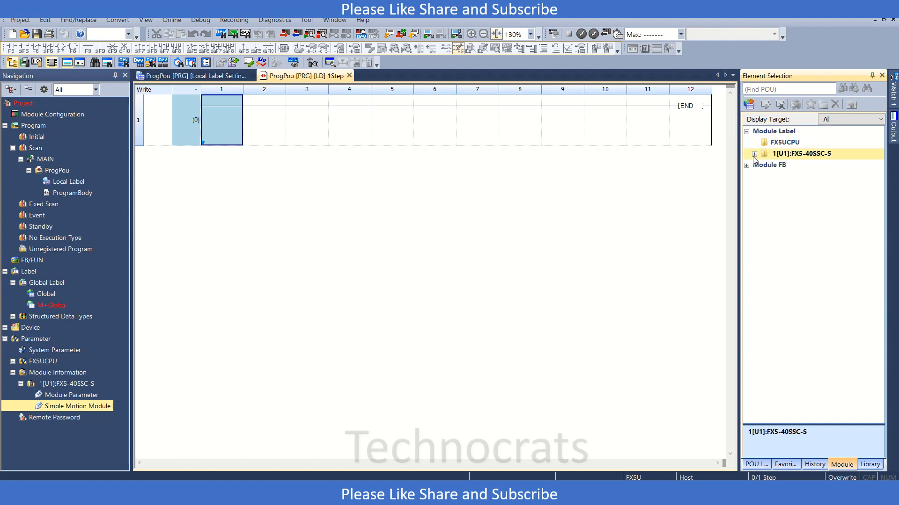
{"action": "left_click", "coordinate": [869, 464]}
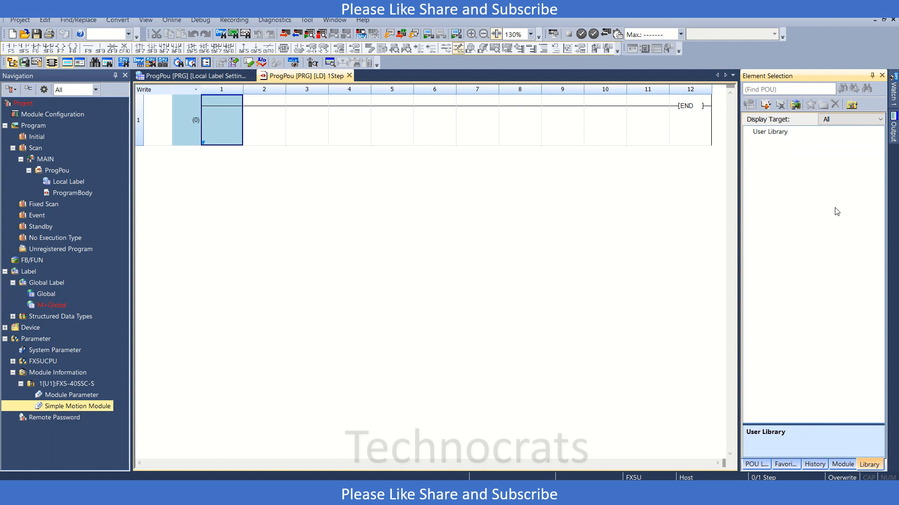
Step: Register CoordinateCam_FB.usl as a user library and expand its FB folder
{"action": "left_click", "coordinate": [766, 105]}
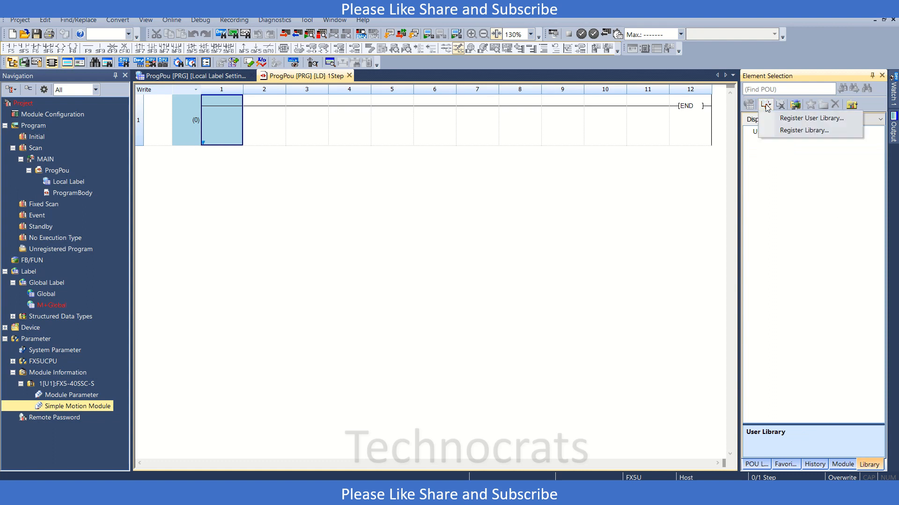
{"action": "left_click", "coordinate": [810, 118]}
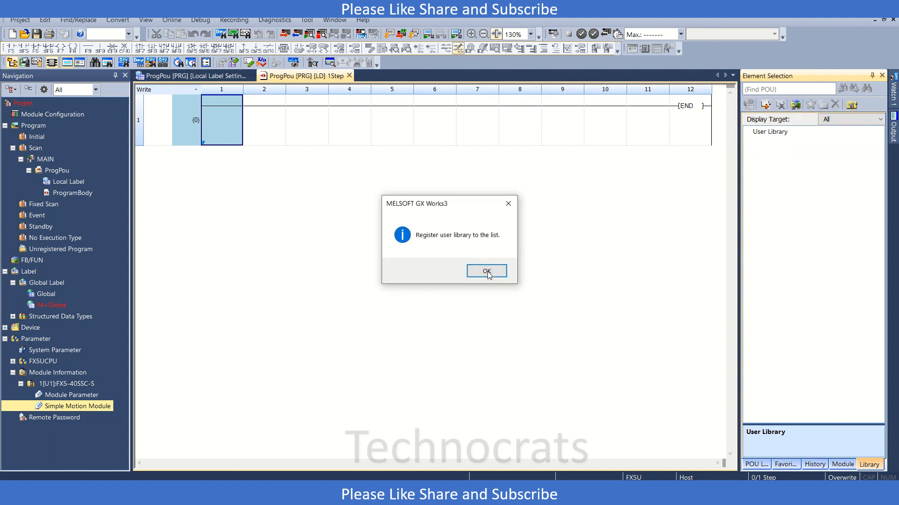
{"action": "left_click", "coordinate": [486, 271]}
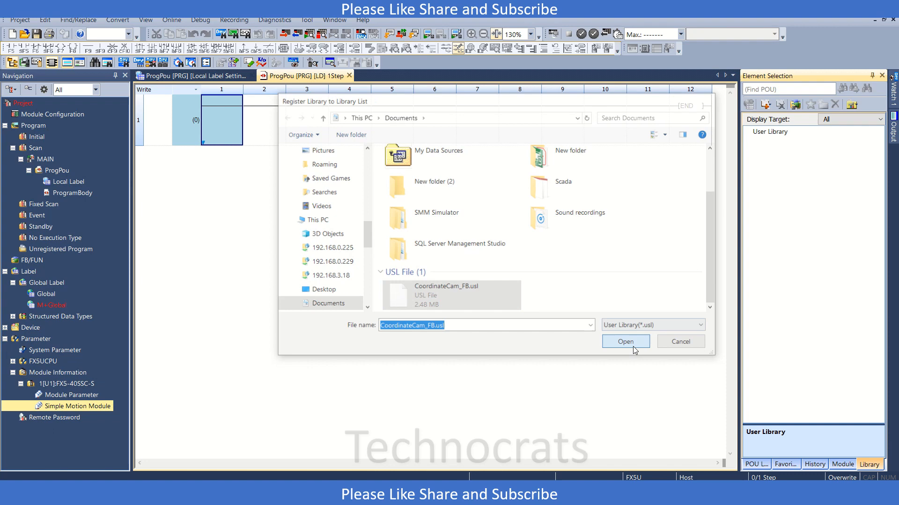
{"action": "left_click", "coordinate": [624, 341]}
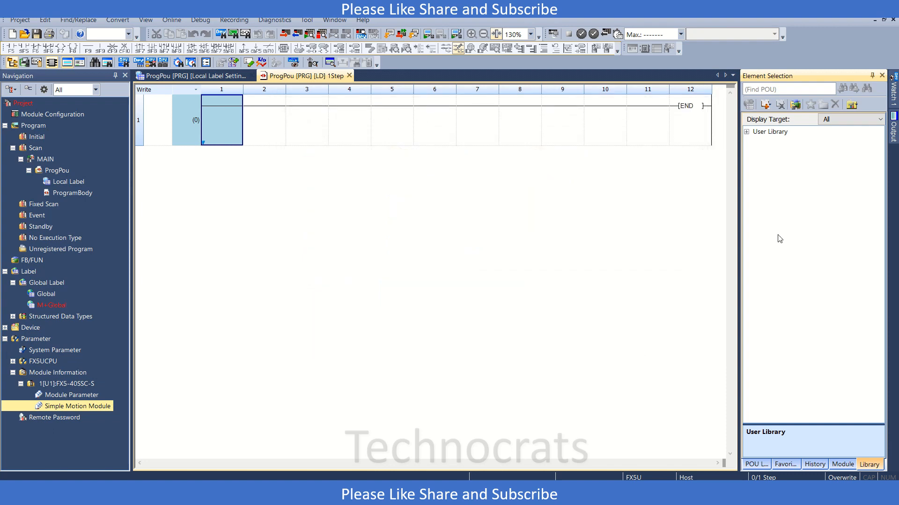
{"action": "left_click", "coordinate": [746, 131]}
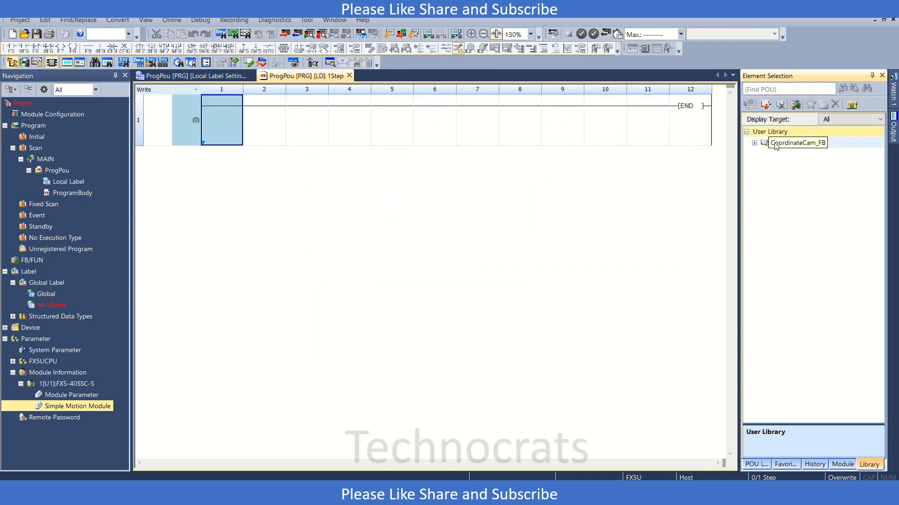
{"action": "left_click", "coordinate": [755, 143]}
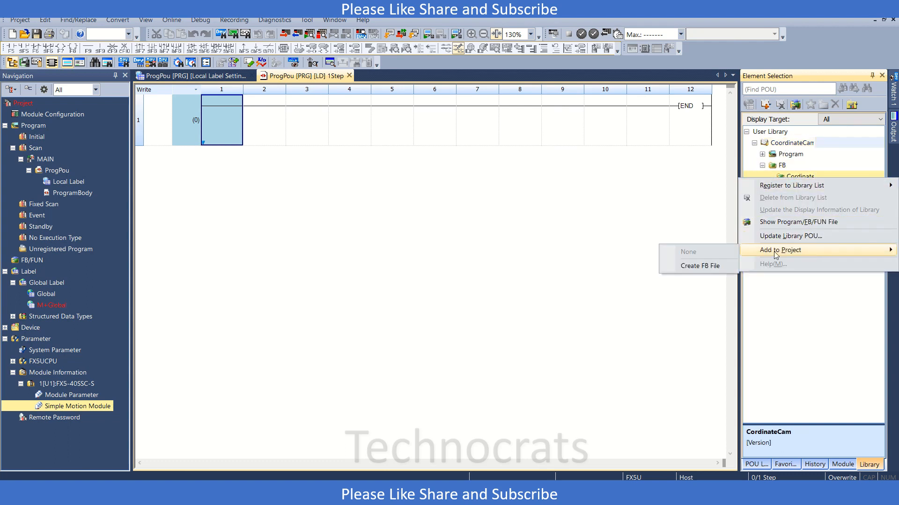
Step: Add the CoordinateCam FB to the project and place instance CordinateCam_1 in the ladder
{"action": "left_click", "coordinate": [697, 265]}
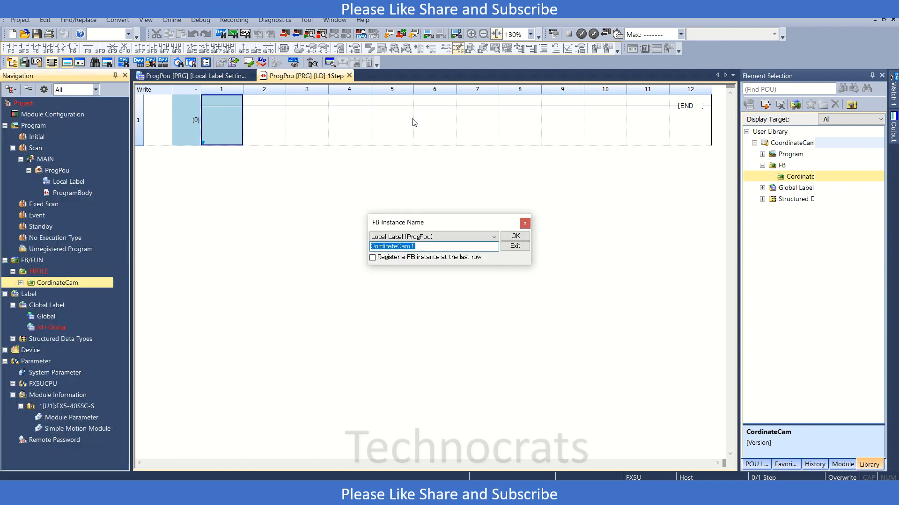
{"action": "left_click", "coordinate": [514, 235]}
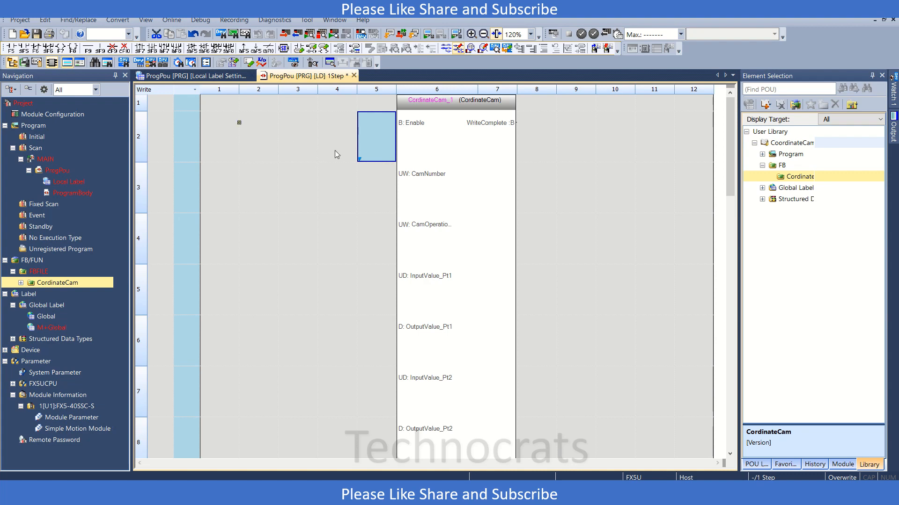
Step: Add a GenerateCam contact on the Enable input, registered as a global bit label
{"action": "double_click", "coordinate": [375, 136]}
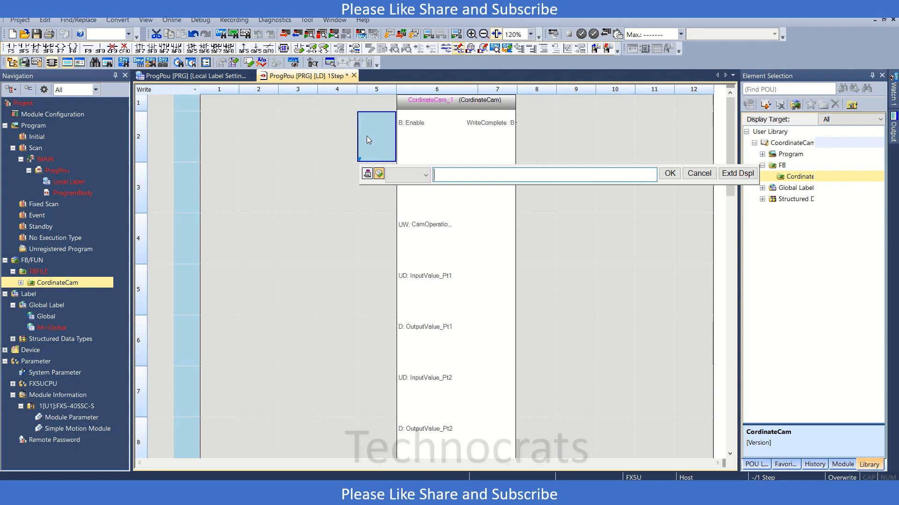
{"action": "type", "text": "GenerateCam"}
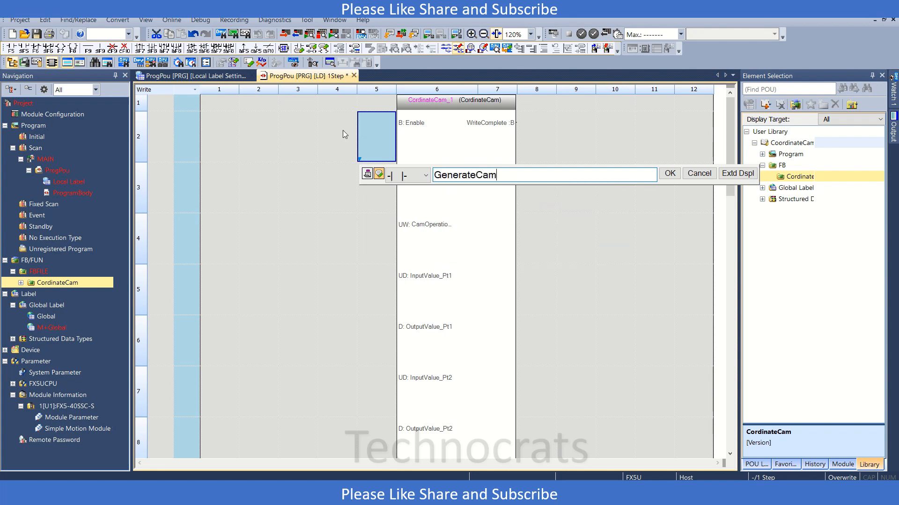
{"action": "left_click", "coordinate": [669, 173]}
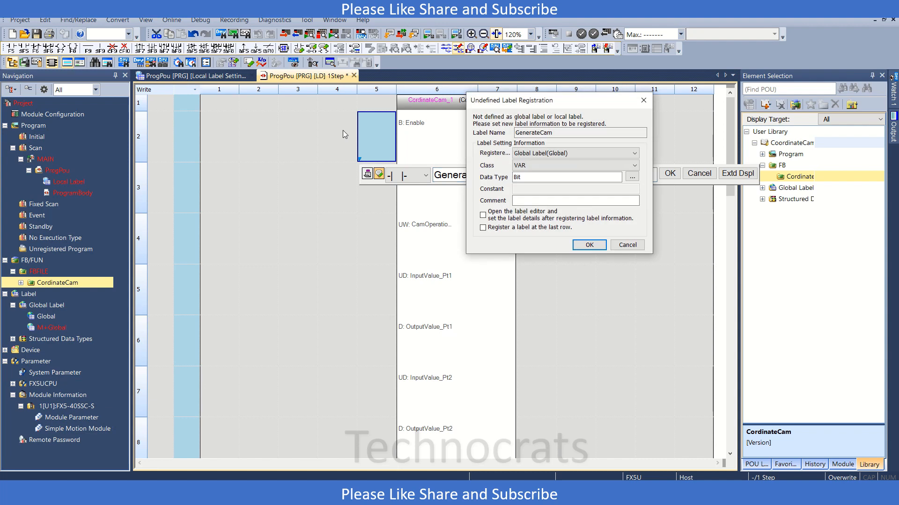
{"action": "left_click", "coordinate": [588, 245]}
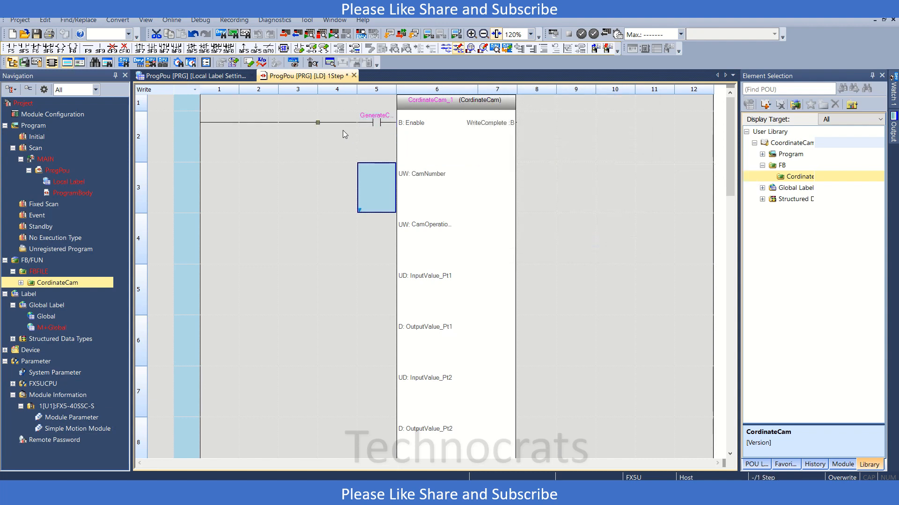
Step: Add a Cam_Complete coil after WriteComplete, registered as a local bit label
{"action": "left_click", "coordinate": [536, 136]}
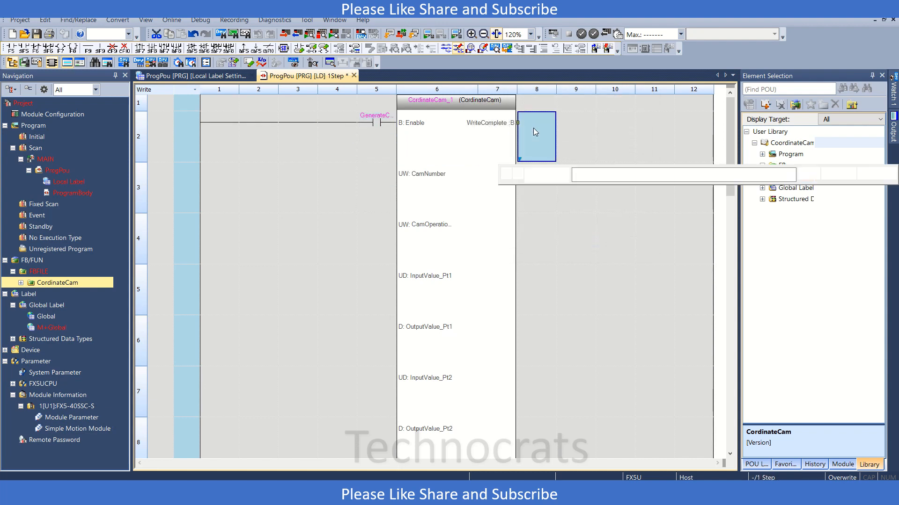
{"action": "type", "text": "G"}
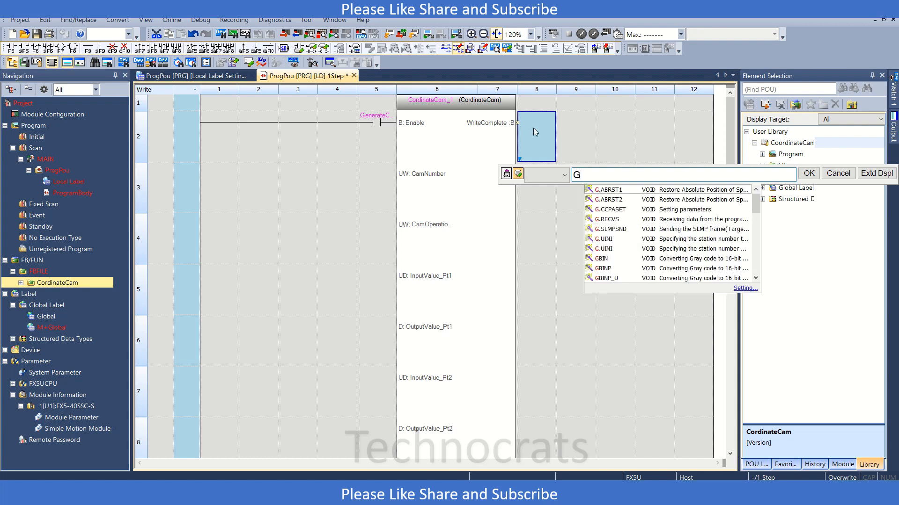
{"action": "type", "text": "Cam_Complete"}
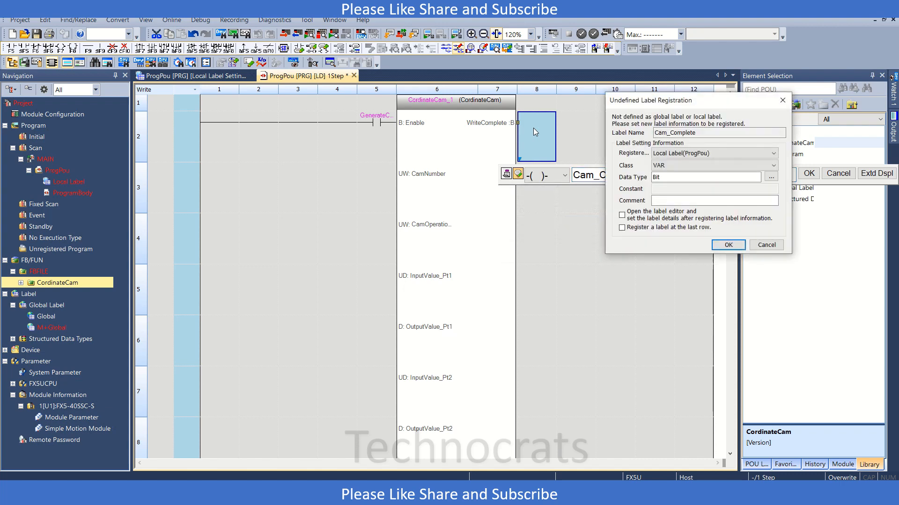
{"action": "left_click", "coordinate": [728, 244]}
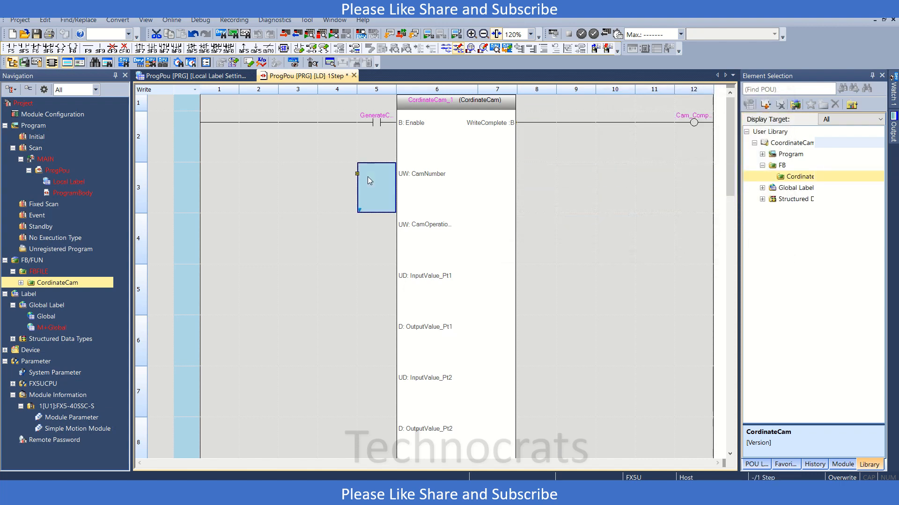
{"action": "mouse_move", "coordinate": [382, 183]}
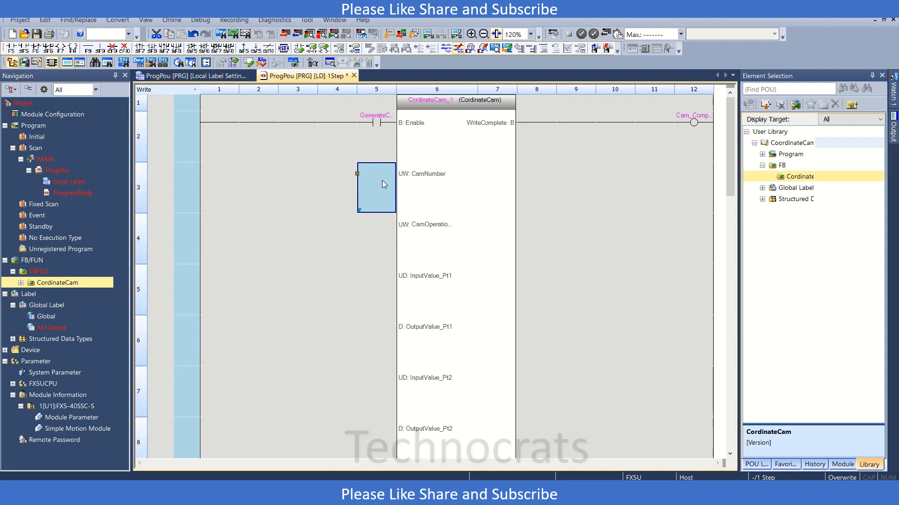
Step: Set the cam number constant to K2 and the operation point count to K4
{"action": "type", "text": "K2"}
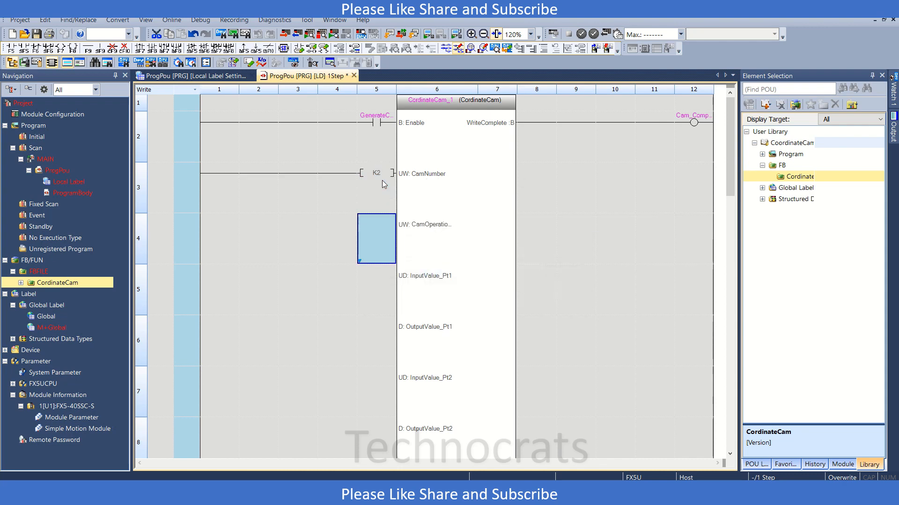
{"action": "mouse_move", "coordinate": [469, 96]}
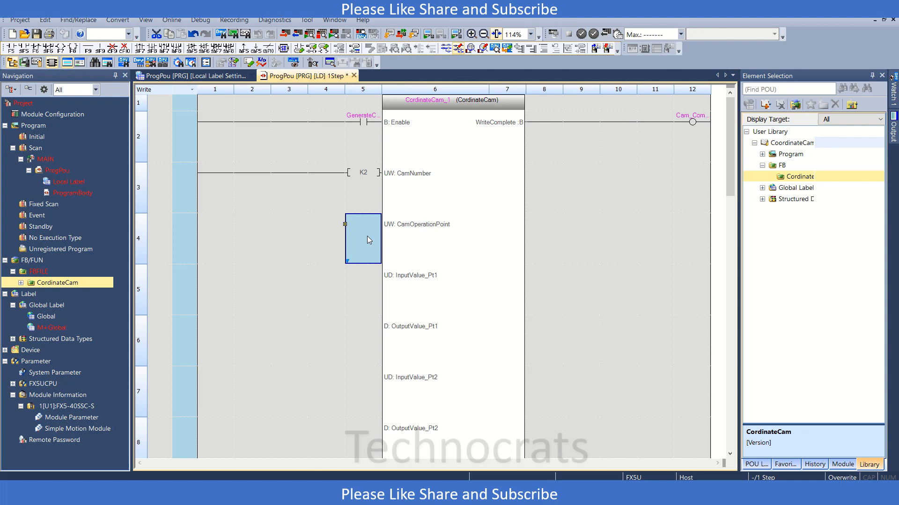
{"action": "double_click", "coordinate": [363, 239]}
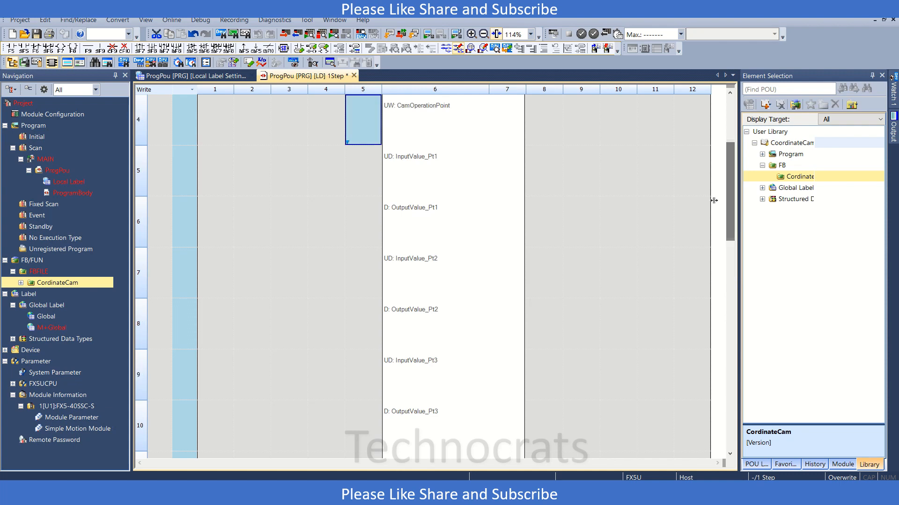
{"action": "type", "text": "K4"}
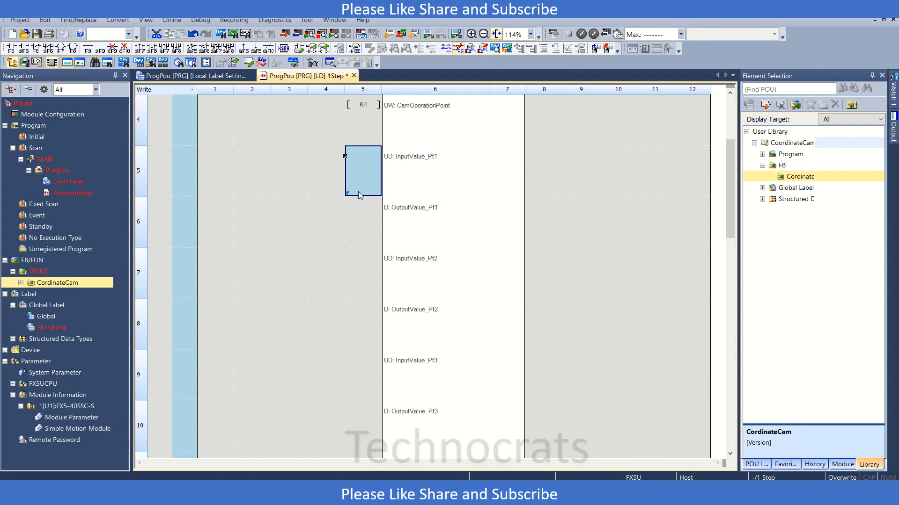
{"action": "left_click", "coordinate": [363, 222]}
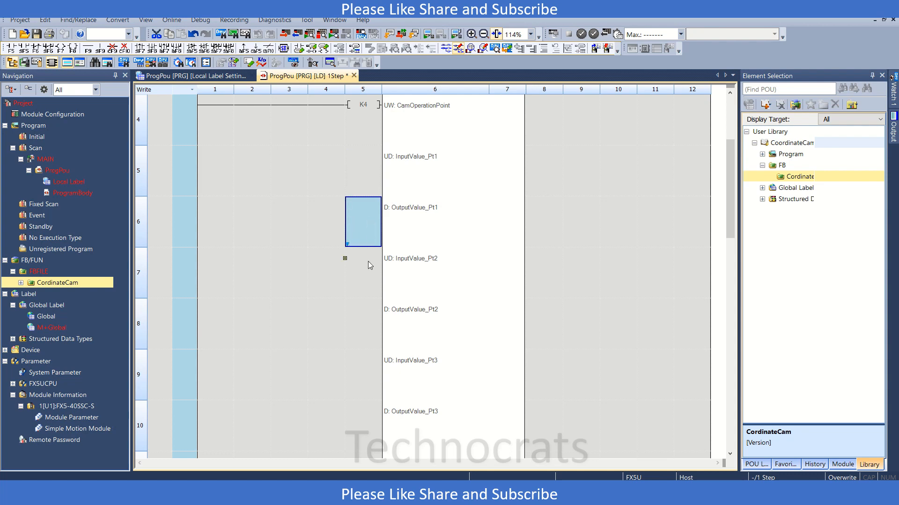
{"action": "left_click", "coordinate": [363, 273]}
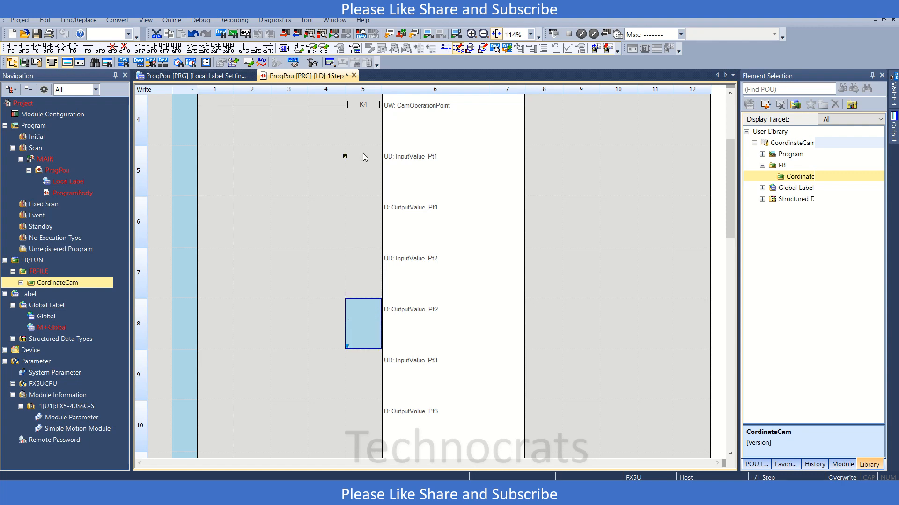
Step: Enter the constant values for point 1's input and output values
{"action": "left_click", "coordinate": [362, 170]}
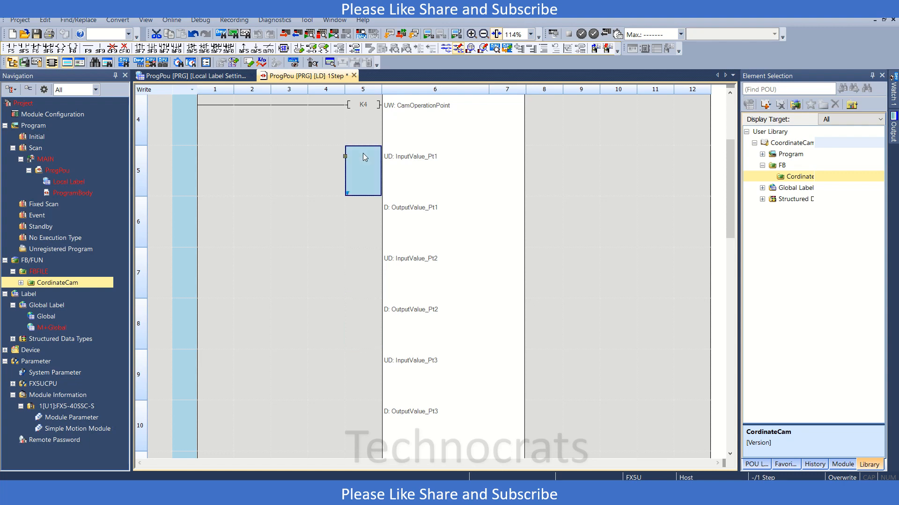
{"action": "double_click", "coordinate": [363, 171]}
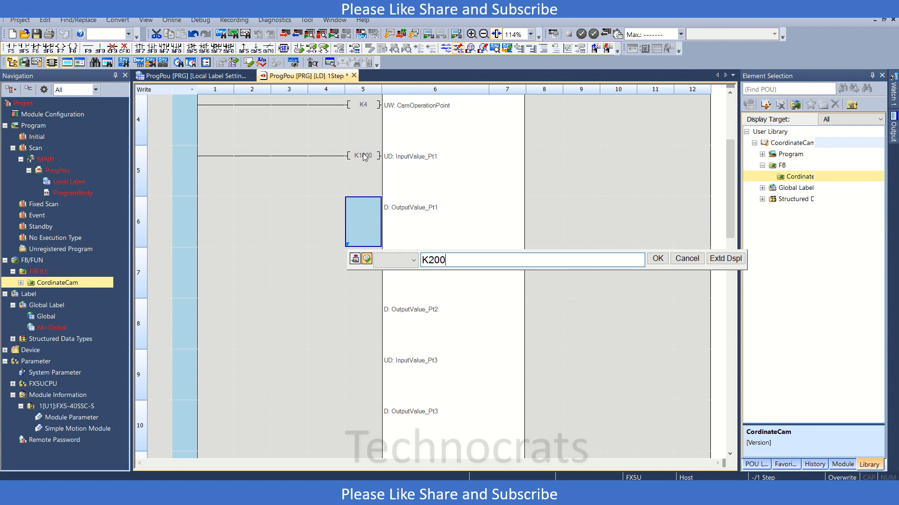
{"action": "type", "text": "0"}
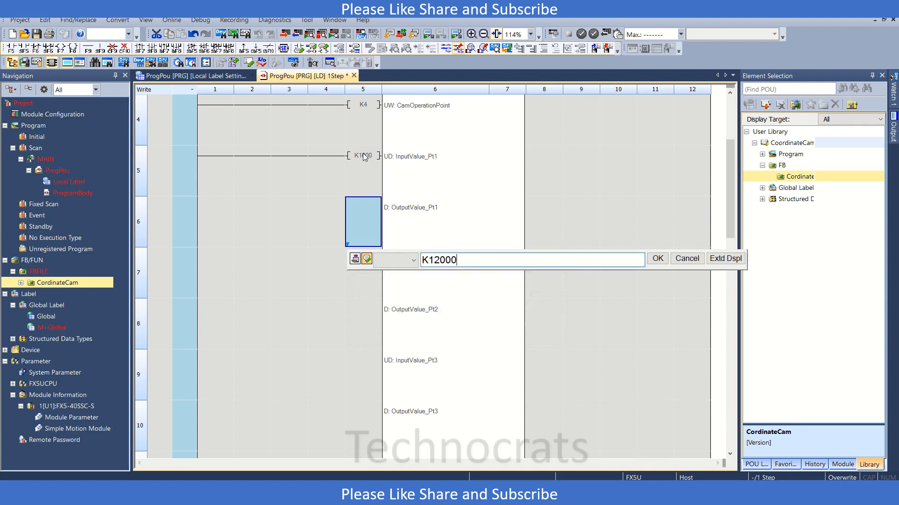
{"action": "key", "text": "BackSpace"}
{"action": "type", "text": "K"}
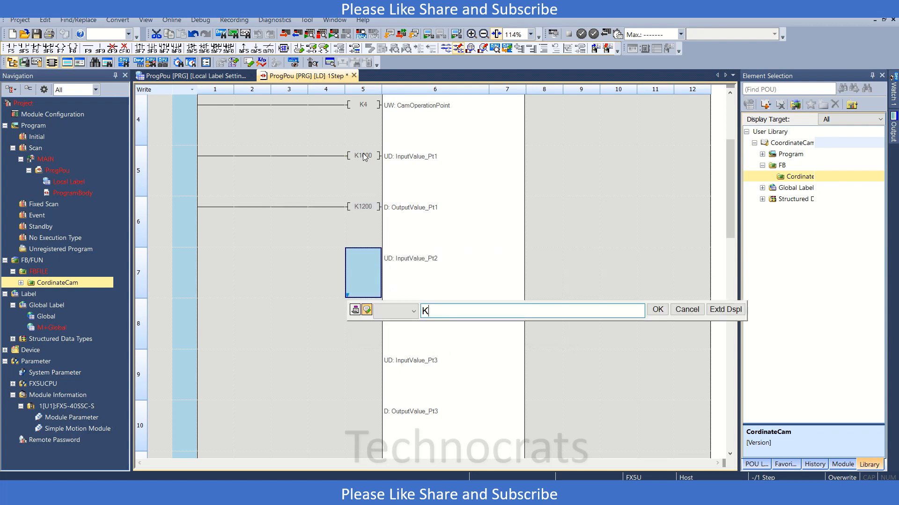
{"action": "type", "text": "4000"}
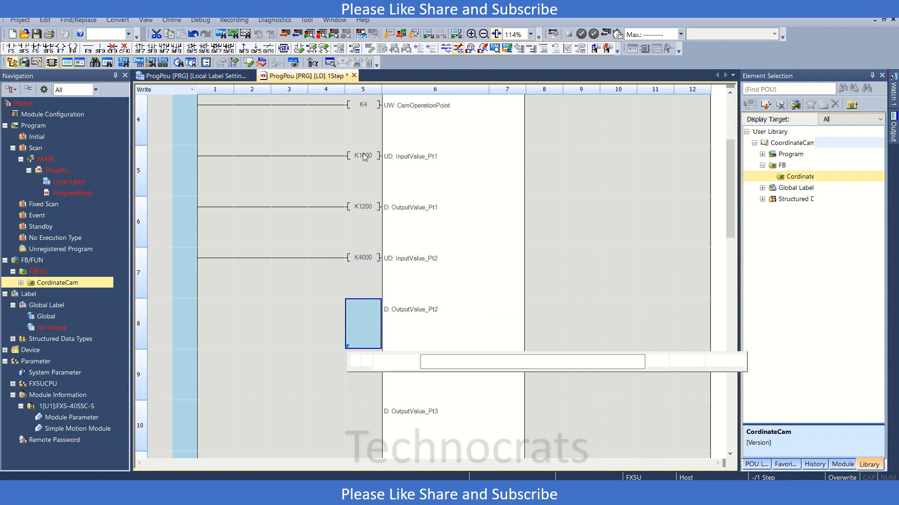
Step: Enter K-constants 5000, 9000, 8000 and 10000 for the remaining cam point values
{"action": "type", "text": "K"}
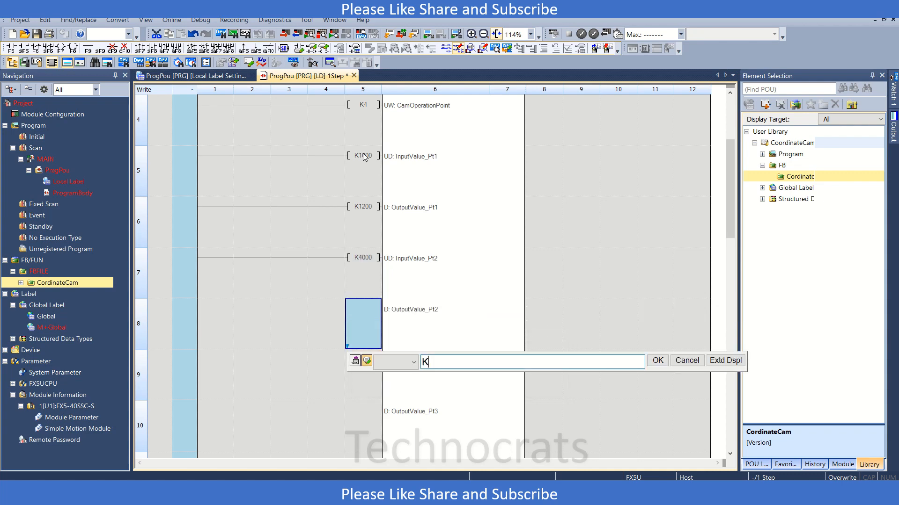
{"action": "type", "text": "5000"}
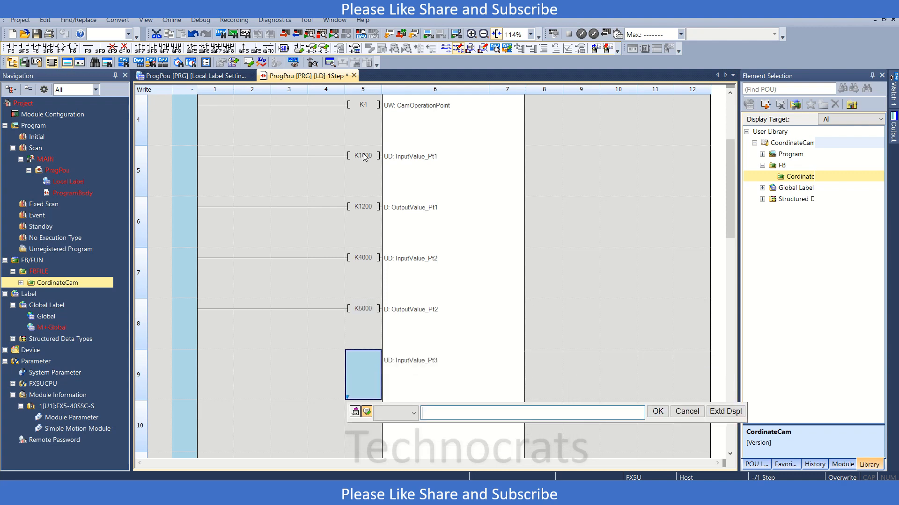
{"action": "type", "text": "K"}
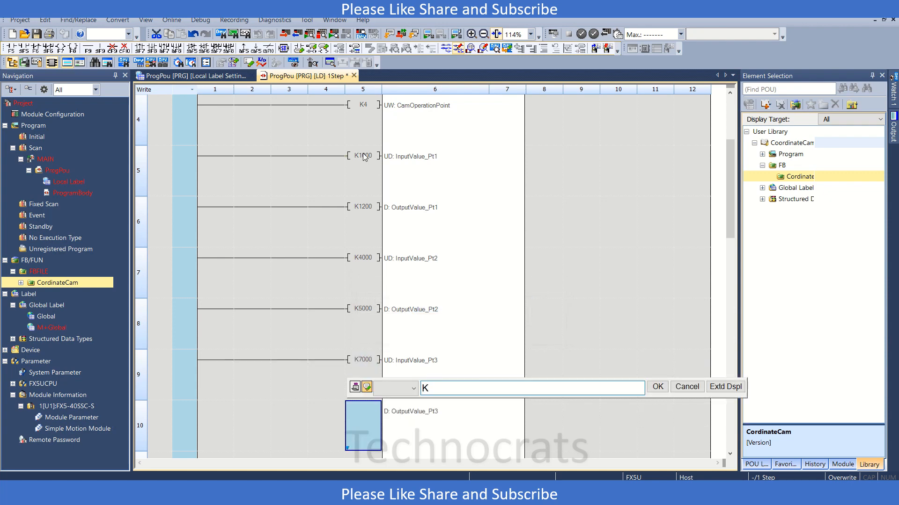
{"action": "type", "text": "9000"}
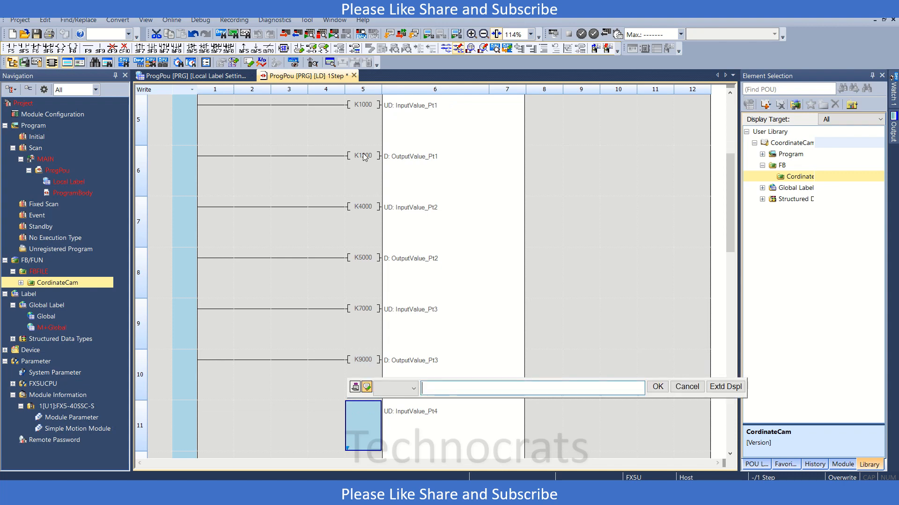
{"action": "type", "text": "K"}
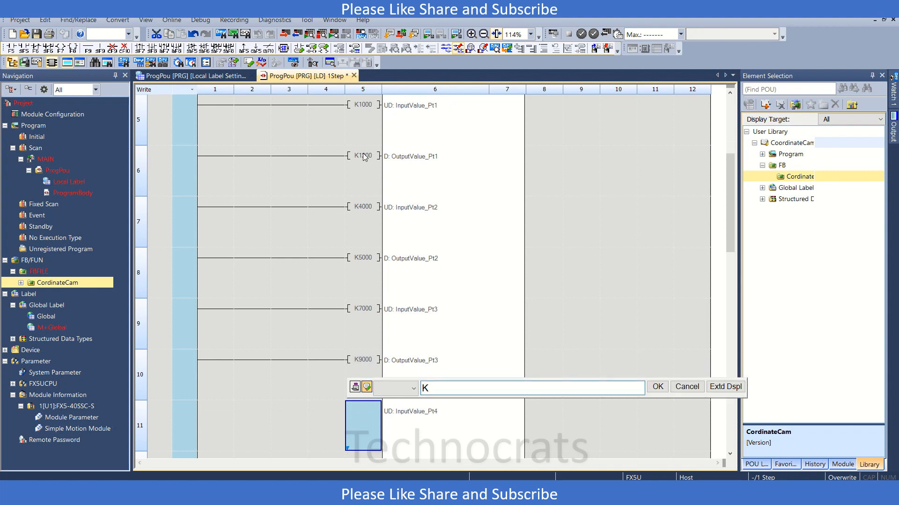
{"action": "type", "text": "8000"}
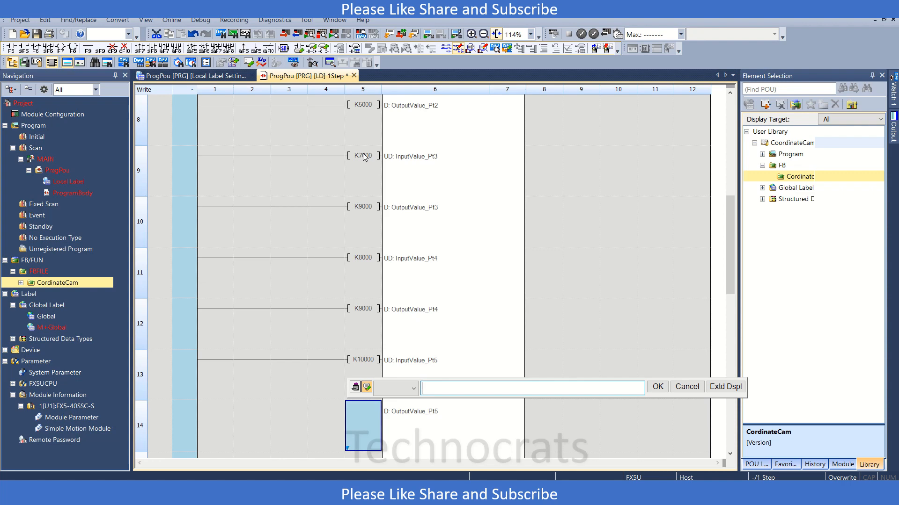
{"action": "type", "text": "K10000"}
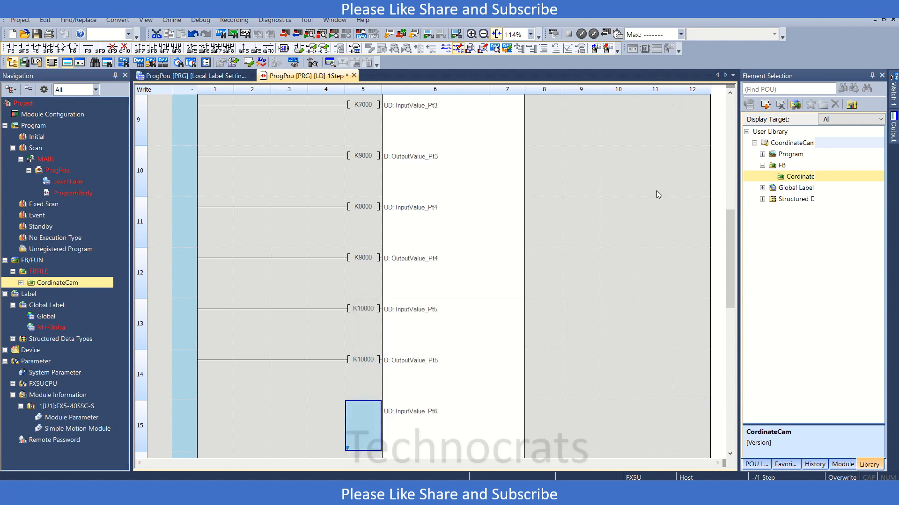
{"action": "scroll", "scroll_direction": "down", "scroll_amount": 3}
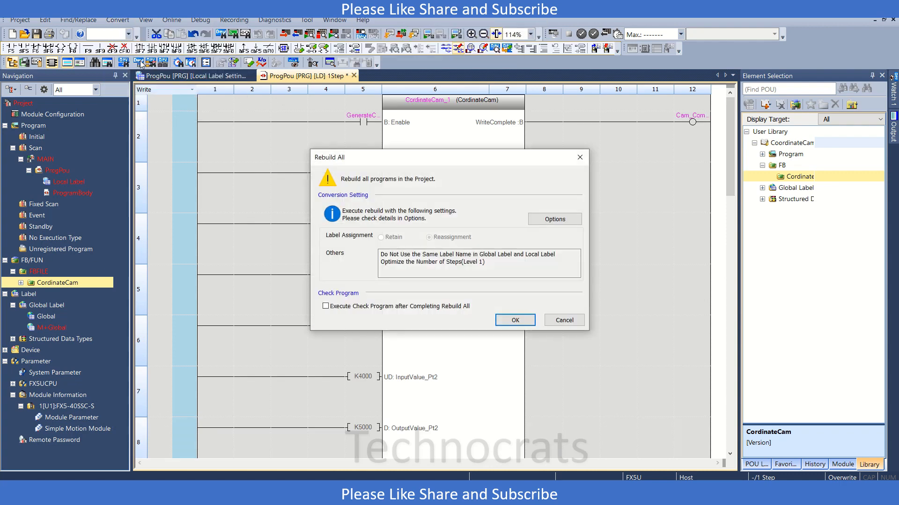
Step: Rebuild all programs, converting the ladder to 103 steps, and open CordinateCam's ST body
{"action": "left_click", "coordinate": [514, 320]}
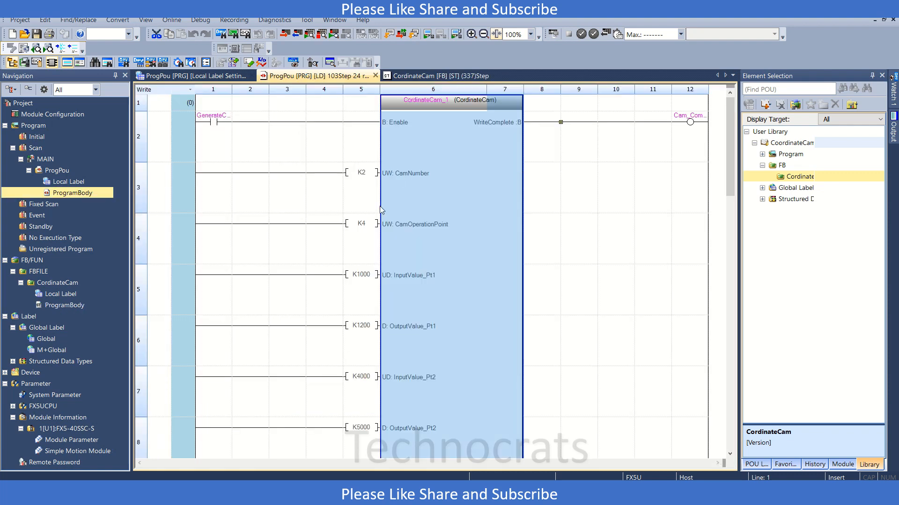
{"action": "left_click", "coordinate": [361, 173]}
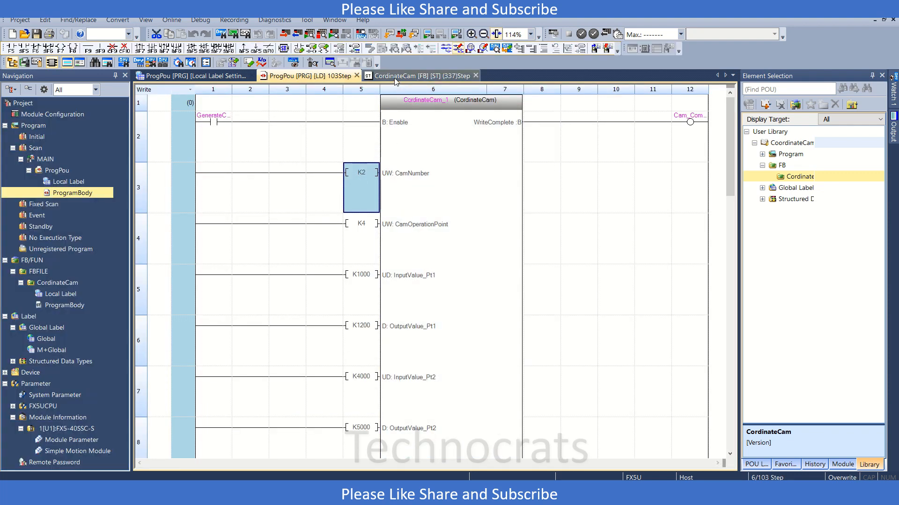
Step: Review the CoordinateCam ST code's cam format assignment and coordinate data array lines
{"action": "left_click", "coordinate": [418, 75]}
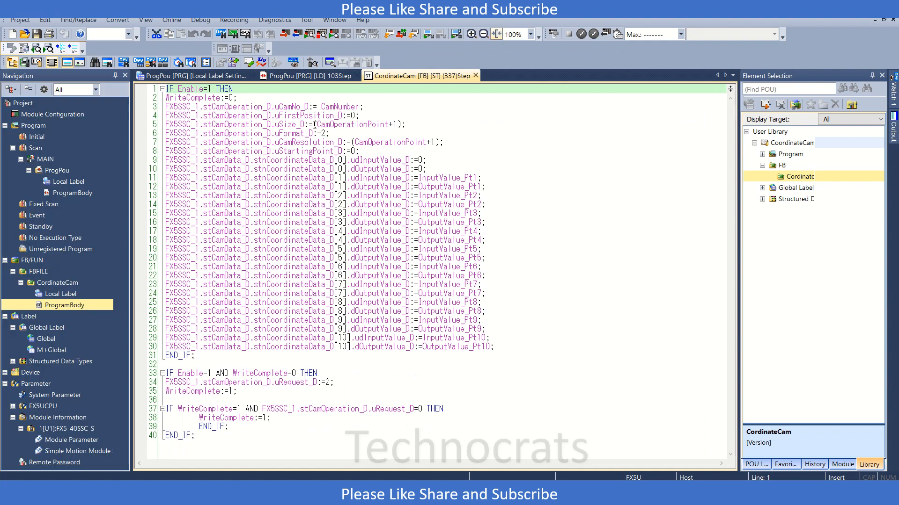
{"action": "double_click", "coordinate": [294, 133]}
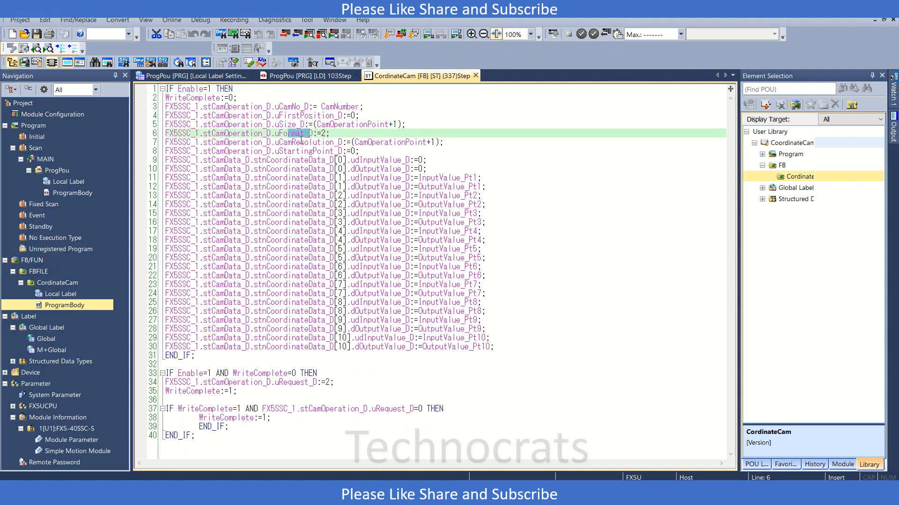
{"action": "left_click", "coordinate": [298, 151]}
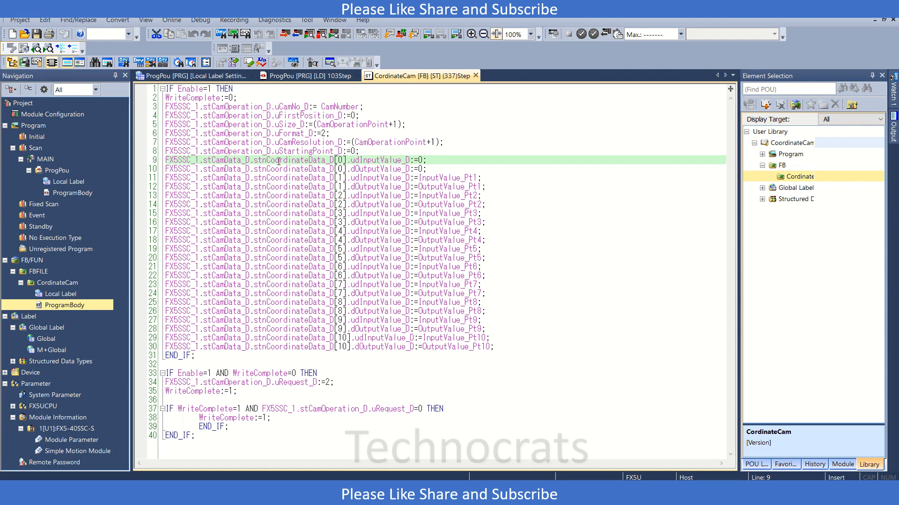
{"action": "double_click", "coordinate": [309, 159]}
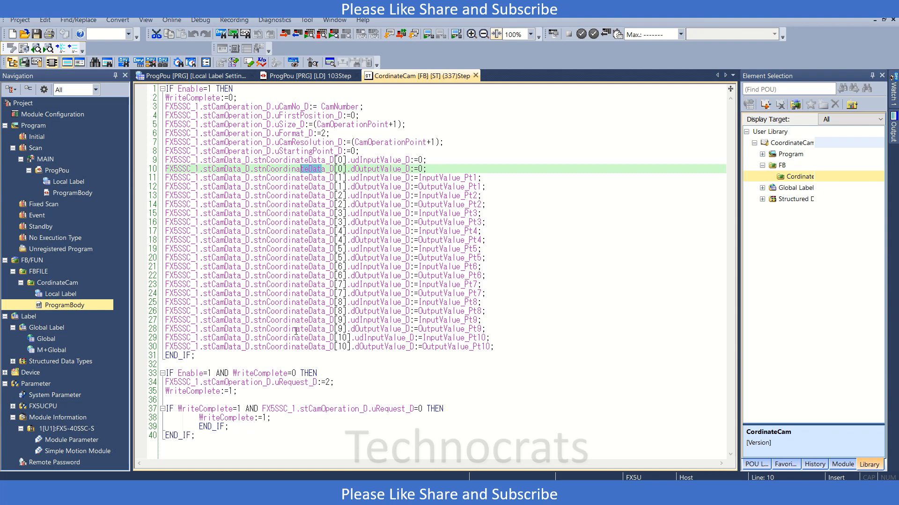
{"action": "mouse_move", "coordinate": [717, 392]}
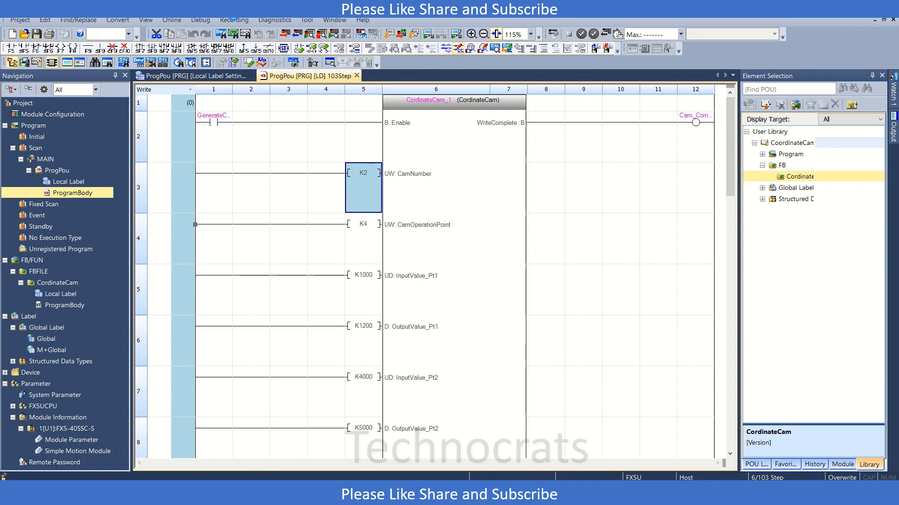
Step: Stop the currently simulated PLC and close the simulator window
{"action": "left_click", "coordinate": [171, 20]}
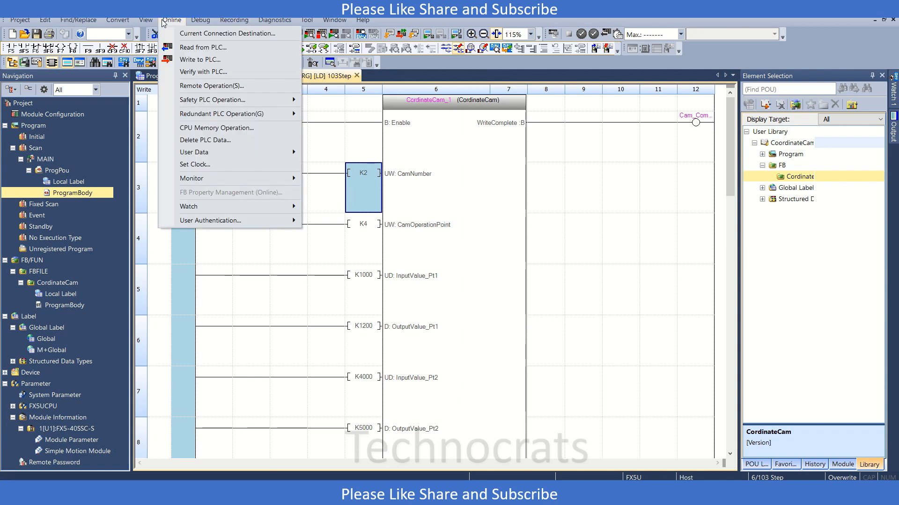
{"action": "left_click", "coordinate": [200, 20]}
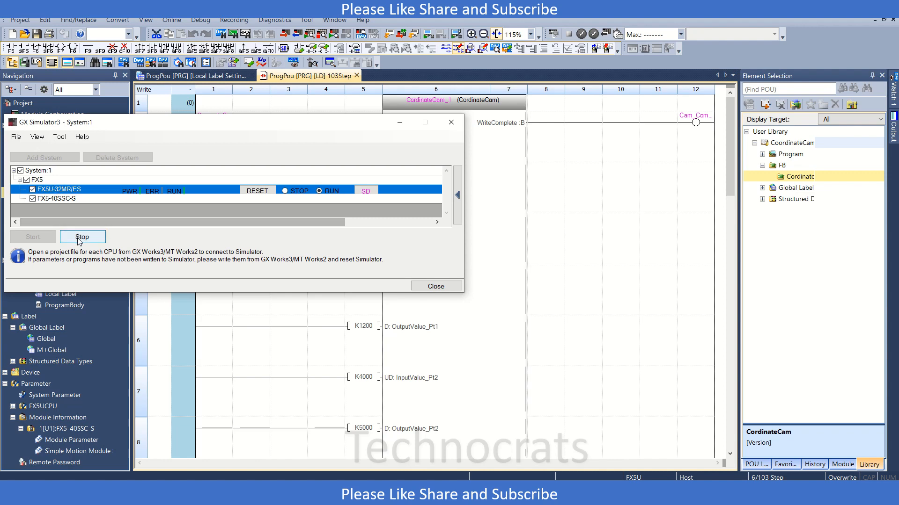
{"action": "left_click", "coordinate": [82, 237]}
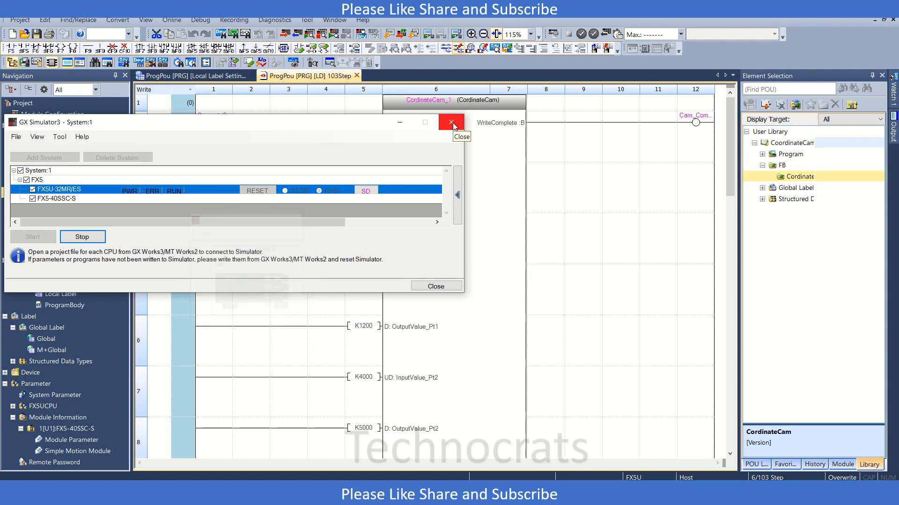
{"action": "left_click", "coordinate": [81, 236]}
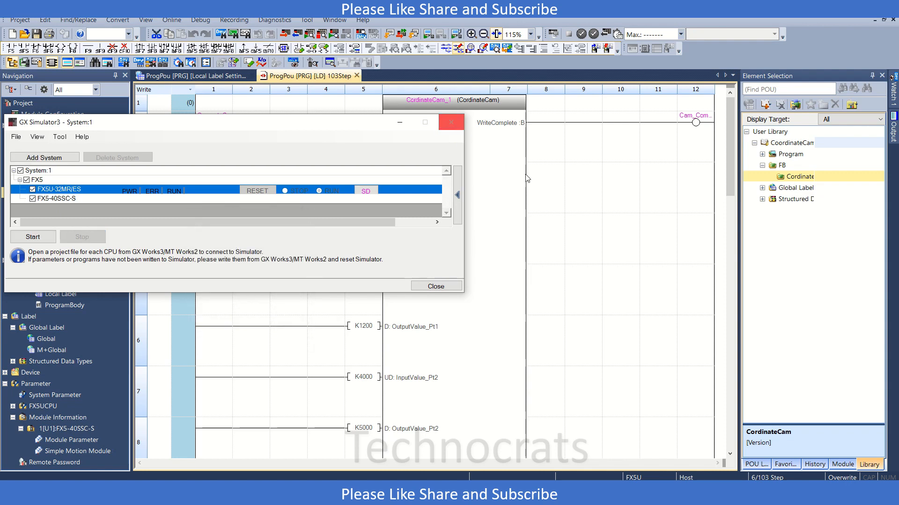
{"action": "left_click", "coordinate": [435, 286]}
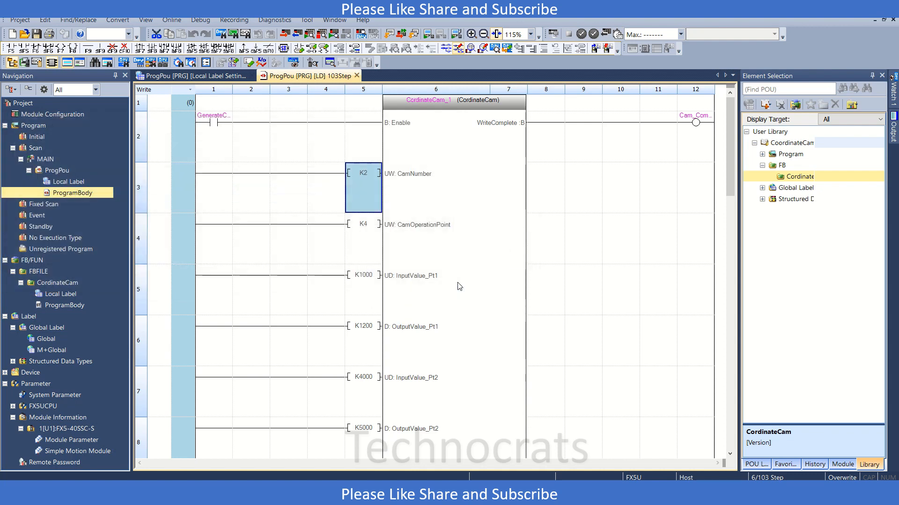
Step: Start System Simulation with an added FX5U and FX5-40SSC-S system configuration
{"action": "left_click", "coordinate": [171, 19]}
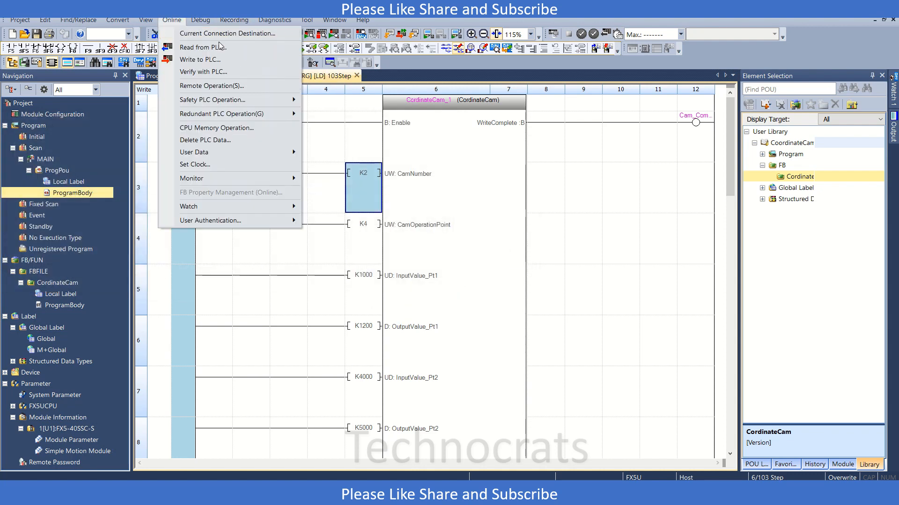
{"action": "left_click", "coordinate": [234, 20]}
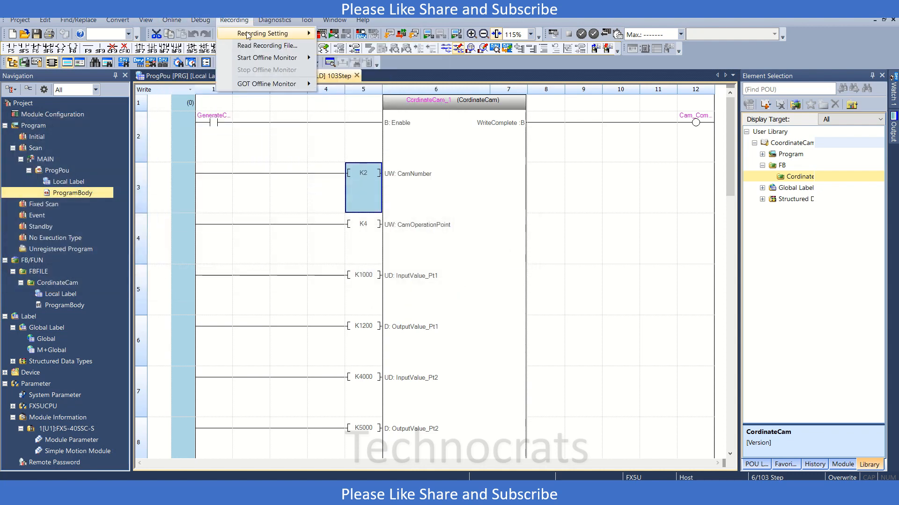
{"action": "left_click", "coordinate": [200, 20]}
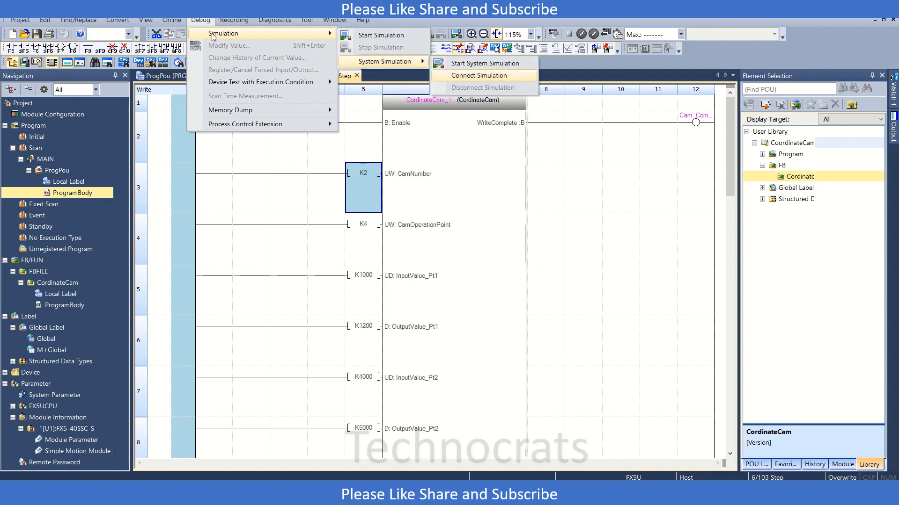
{"action": "left_click", "coordinate": [477, 75]}
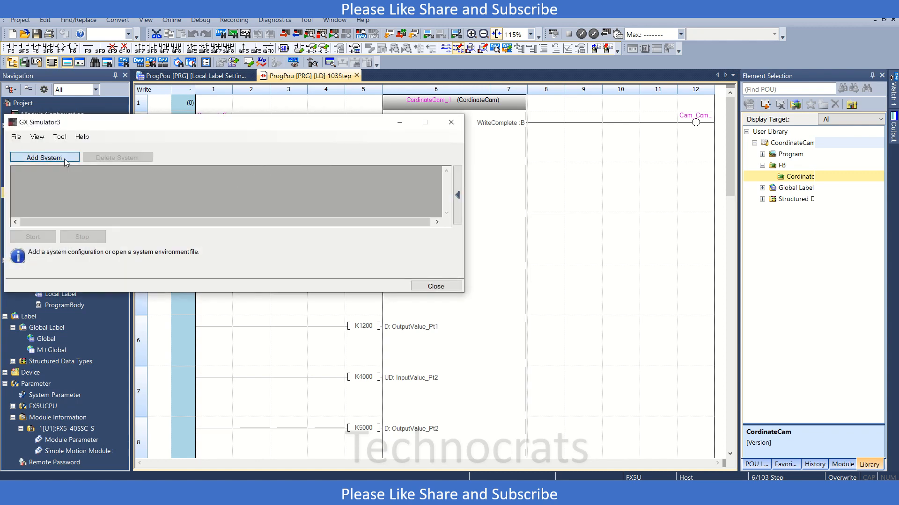
{"action": "left_click", "coordinate": [45, 157]}
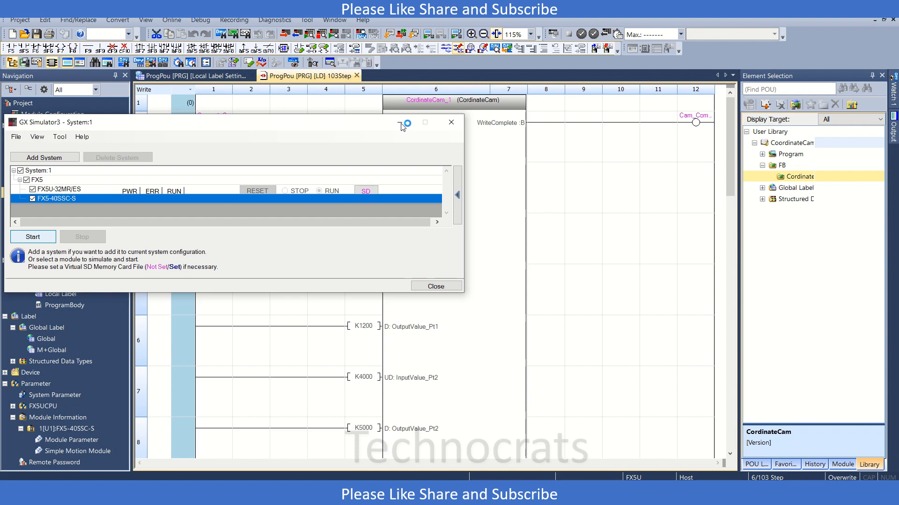
{"action": "left_click", "coordinate": [32, 237]}
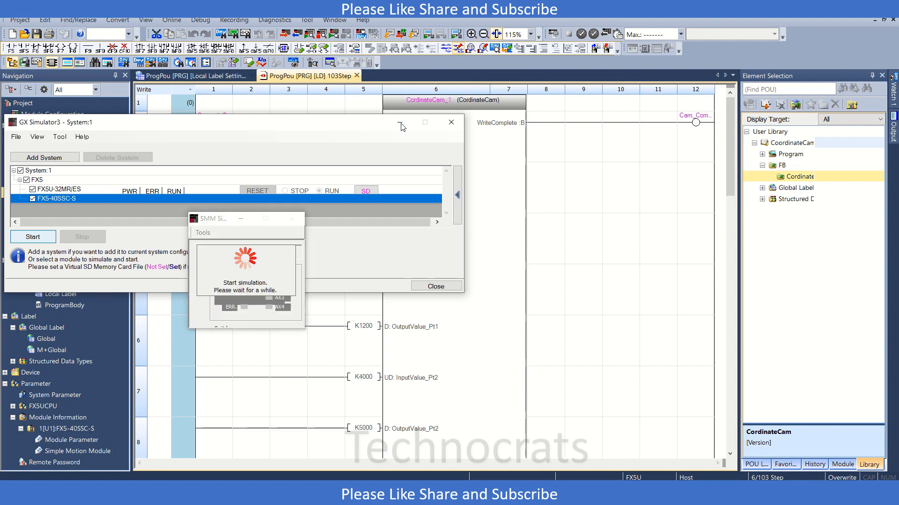
{"action": "left_click", "coordinate": [32, 237]}
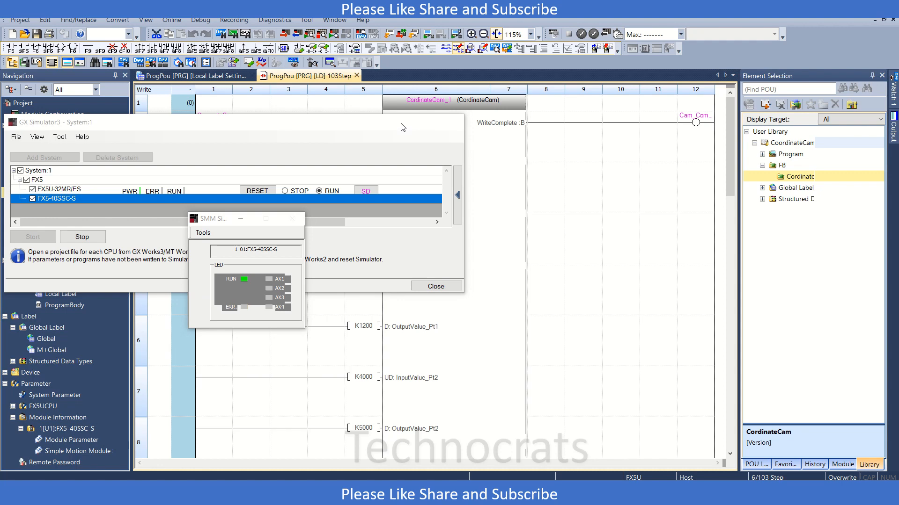
Step: Choose Connect Simulation to pick the simulated PLC to connect to
{"action": "left_click", "coordinate": [171, 20]}
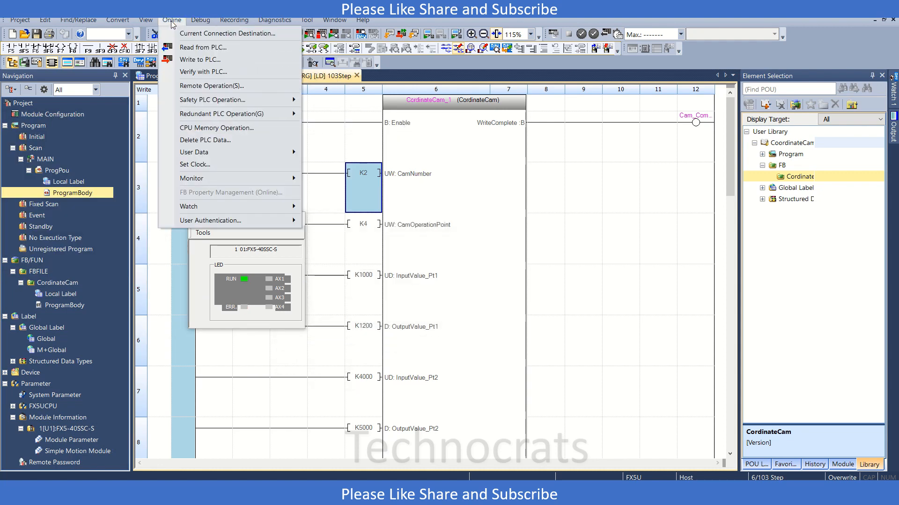
{"action": "left_click", "coordinate": [200, 20]}
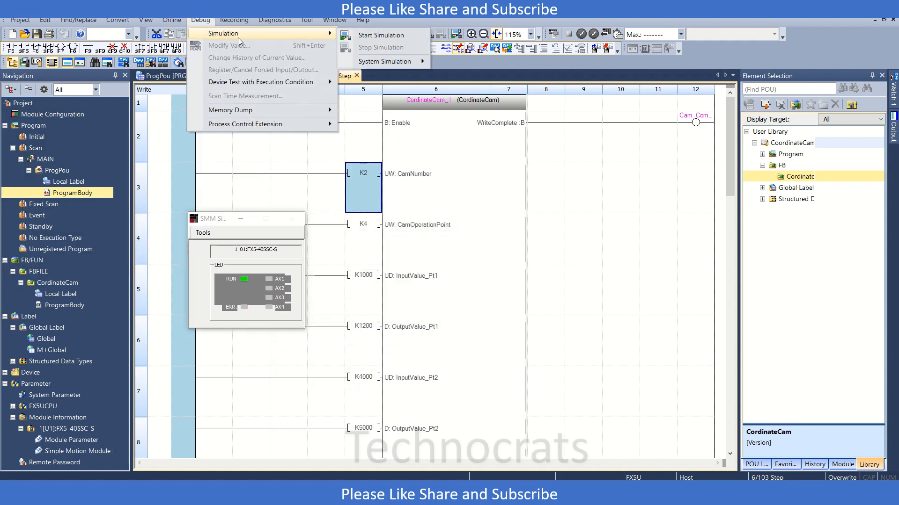
{"action": "left_click", "coordinate": [387, 62]}
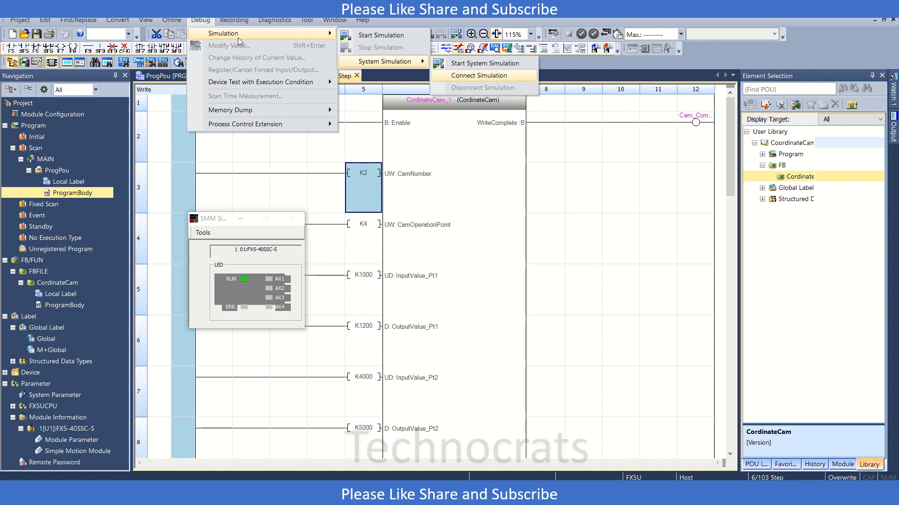
{"action": "left_click", "coordinate": [474, 75]}
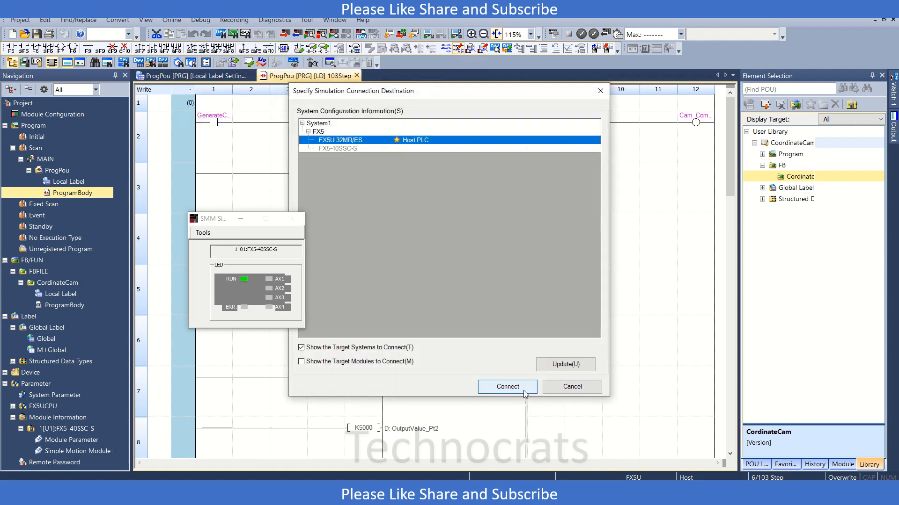
Step: Connect to the simulated FX5U and write to PLC including Simple Motion Module Setting
{"action": "left_click", "coordinate": [506, 386]}
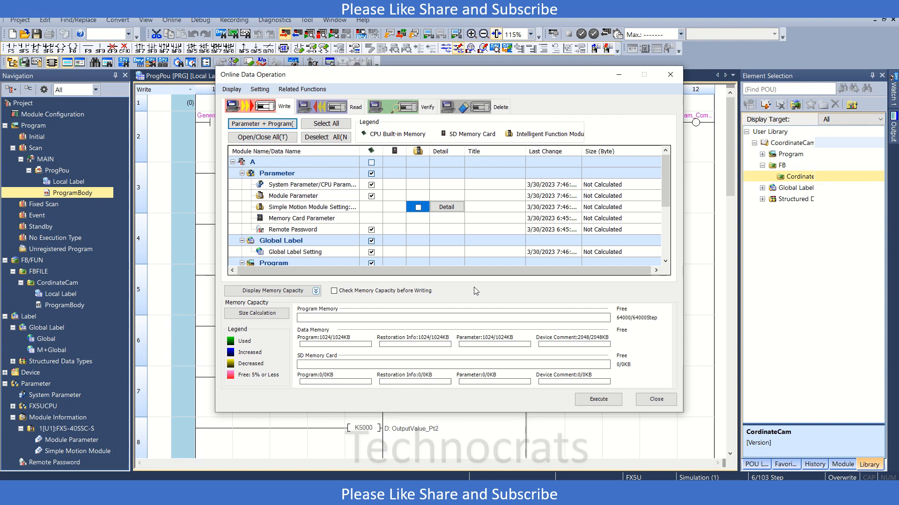
{"action": "left_click", "coordinate": [417, 206]}
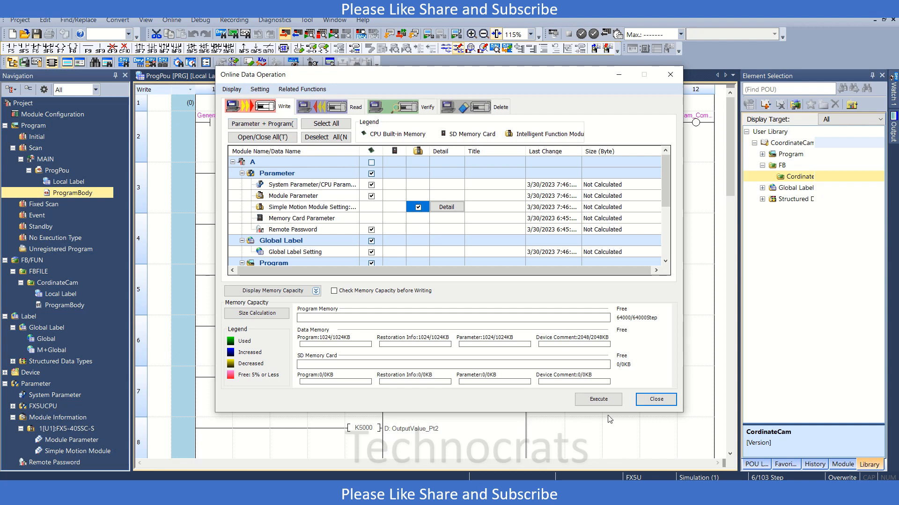
{"action": "left_click", "coordinate": [597, 398]}
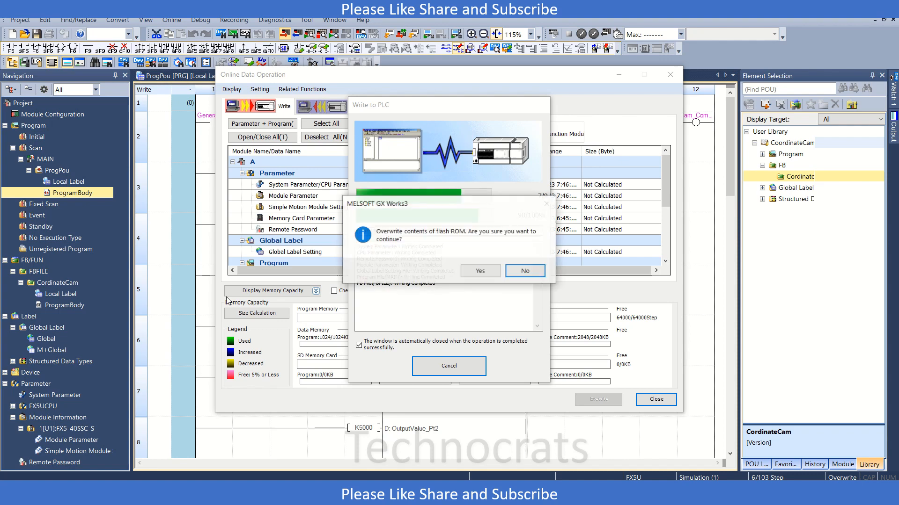
{"action": "left_click", "coordinate": [479, 270]}
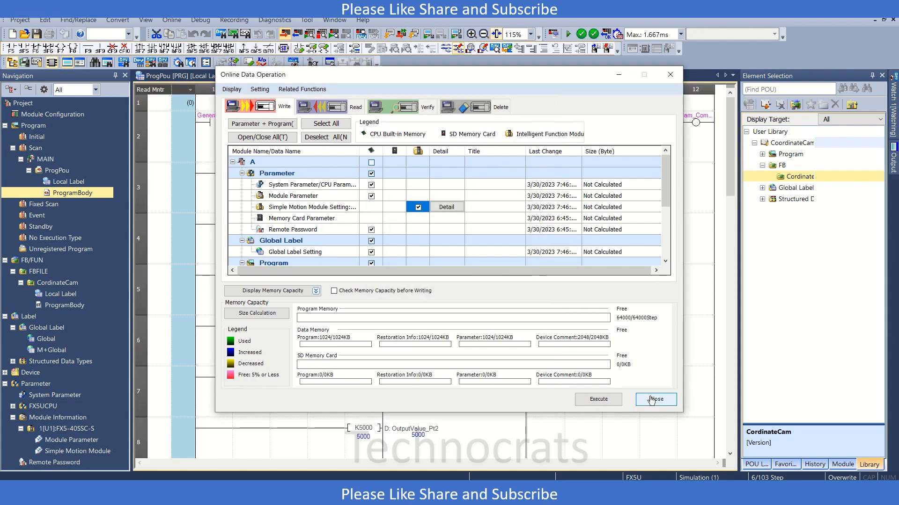
{"action": "left_click", "coordinate": [655, 399]}
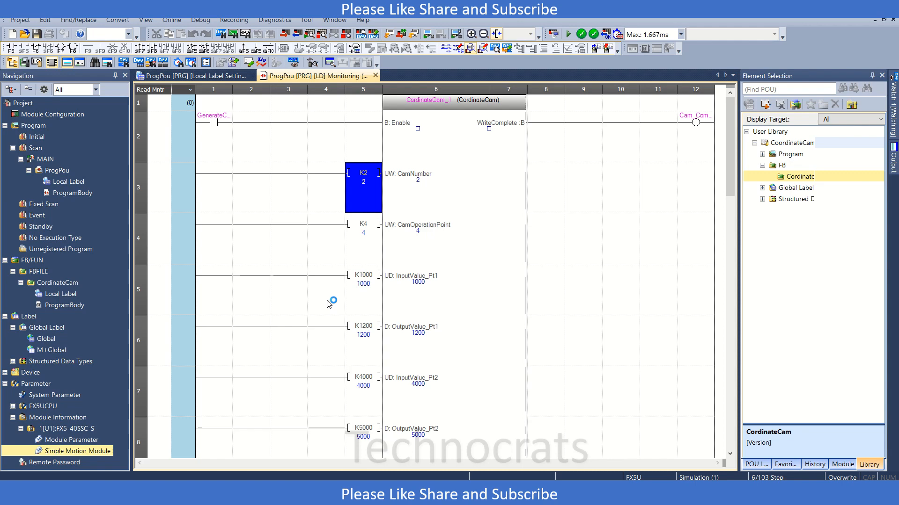
{"action": "mouse_move", "coordinate": [100, 434]}
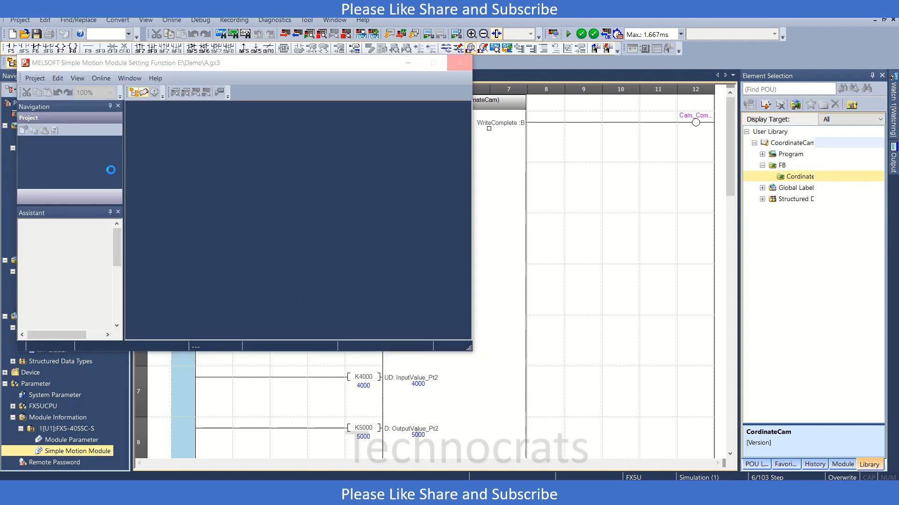
{"action": "left_click", "coordinate": [82, 161]}
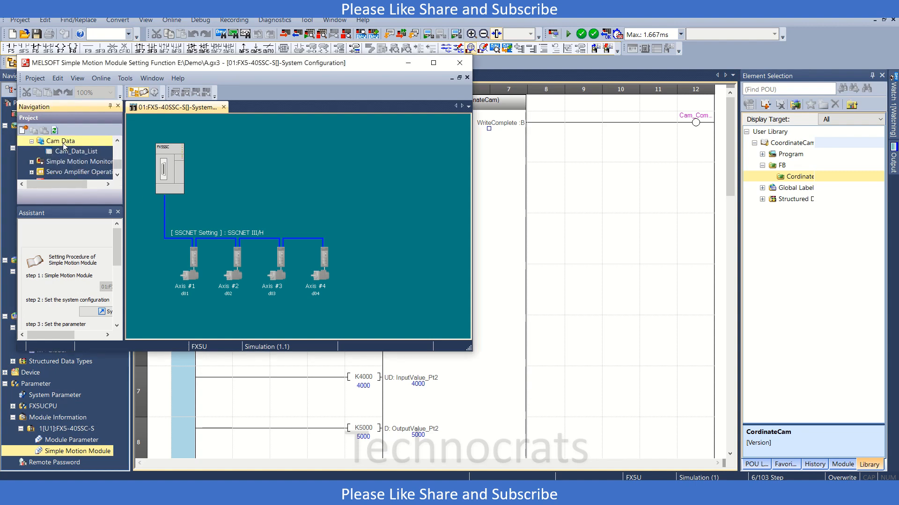
{"action": "mouse_move", "coordinate": [458, 63]}
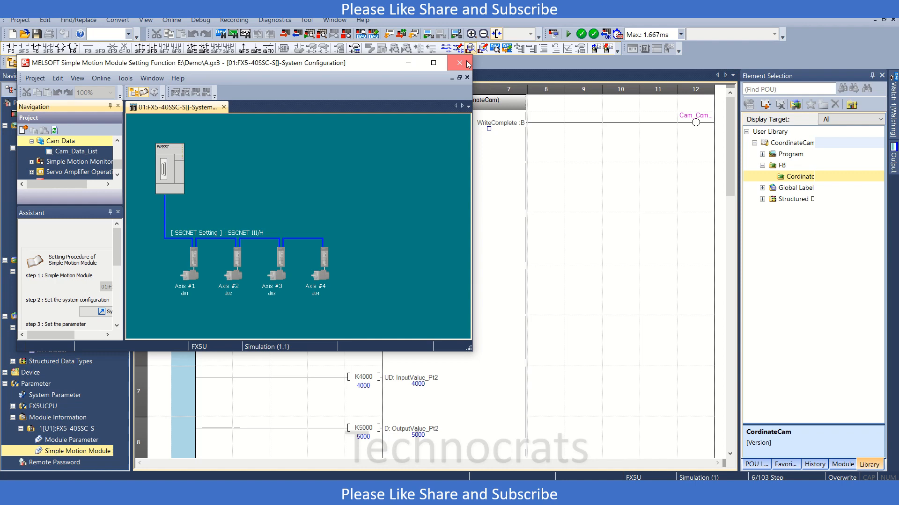
{"action": "left_click", "coordinate": [459, 62]}
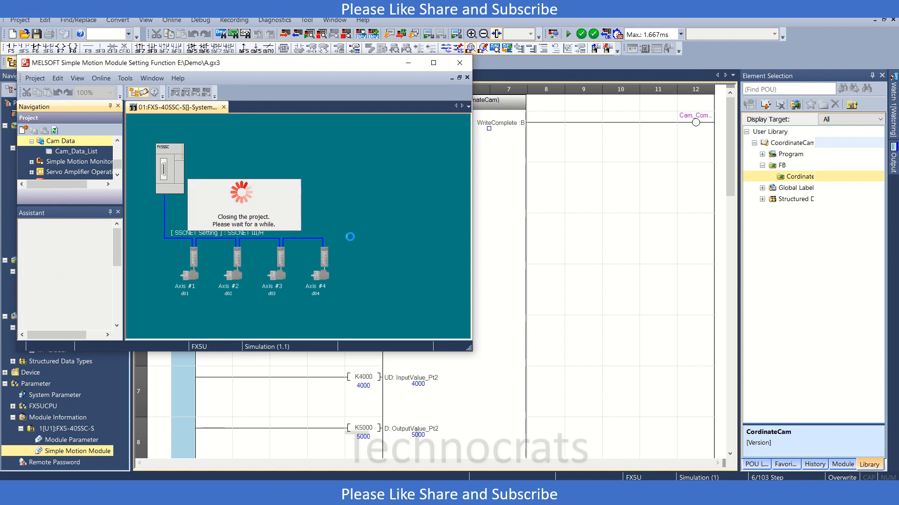
{"action": "mouse_move", "coordinate": [564, 221]}
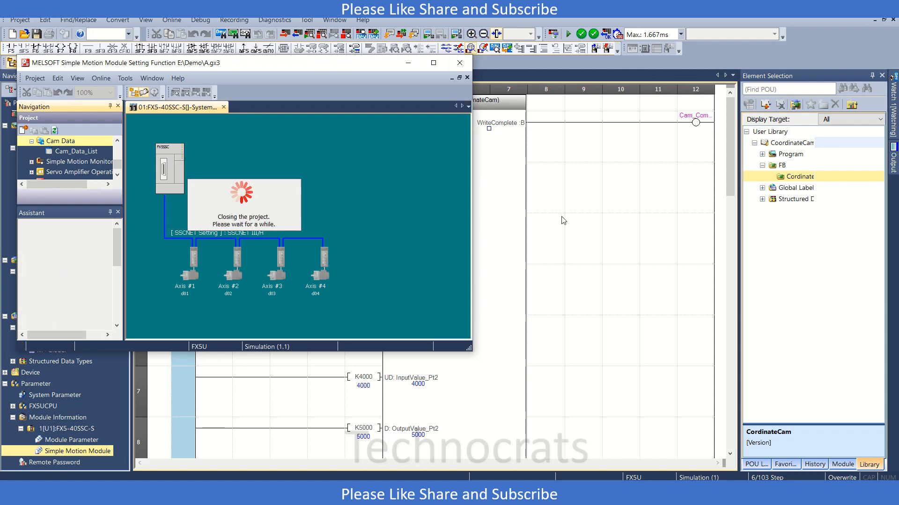
{"action": "left_click", "coordinate": [459, 63]}
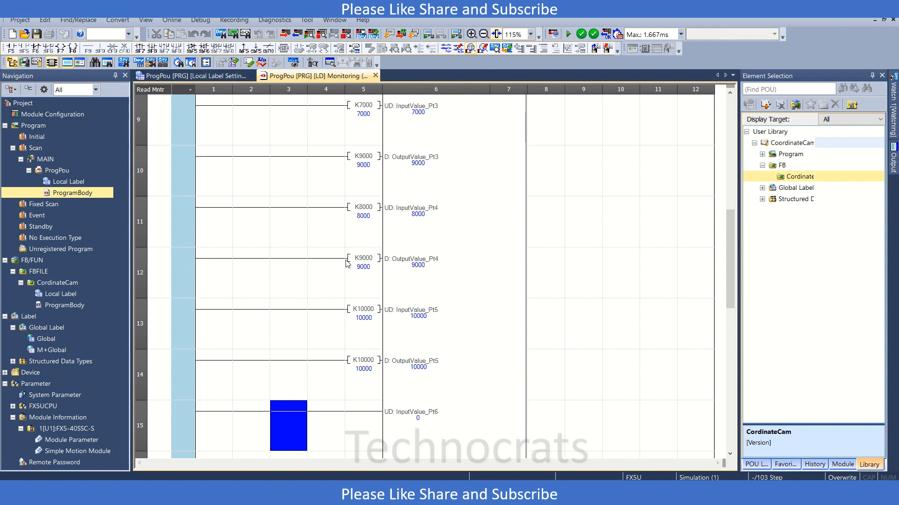
Step: Change CamOperationPoint to K5 and start Read from PLC on the simulation
{"action": "left_click", "coordinate": [288, 170]}
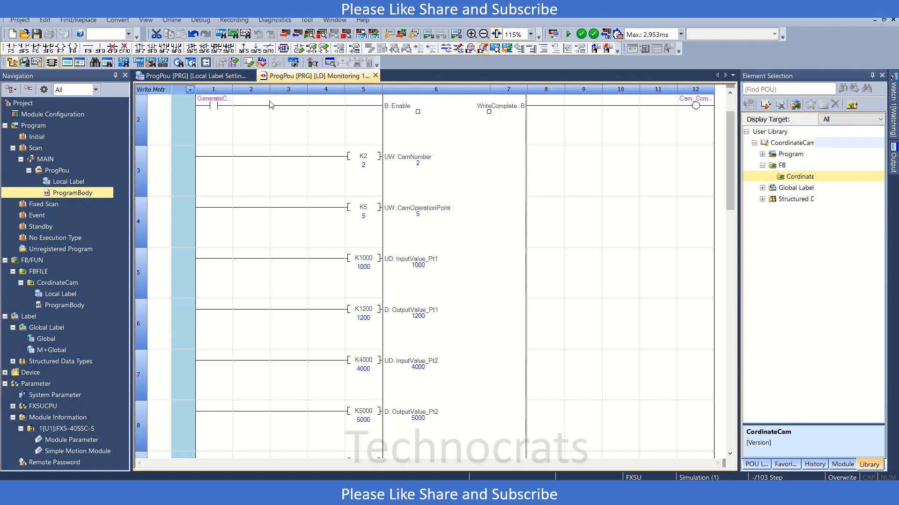
{"action": "left_click", "coordinate": [214, 99]}
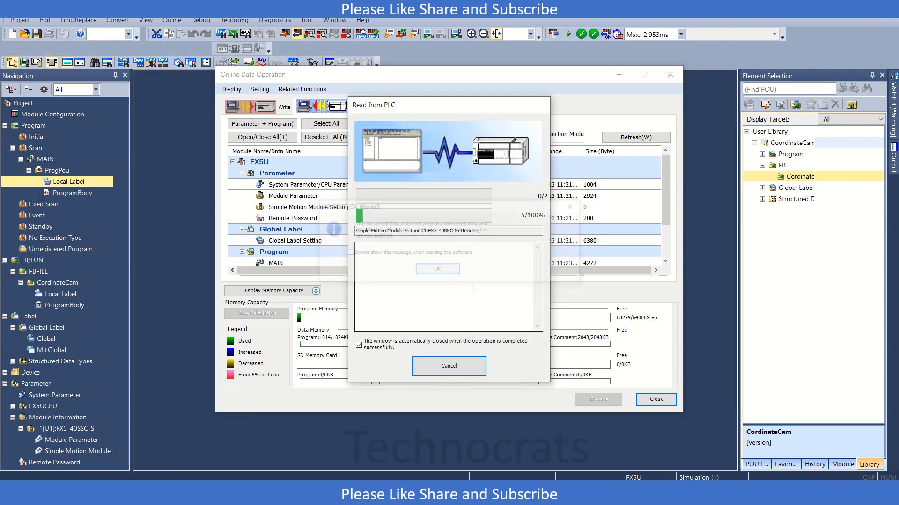
Step: Dismiss the read messages, acknowledging cam edit data was not read and reading completed
{"action": "left_click", "coordinate": [437, 268]}
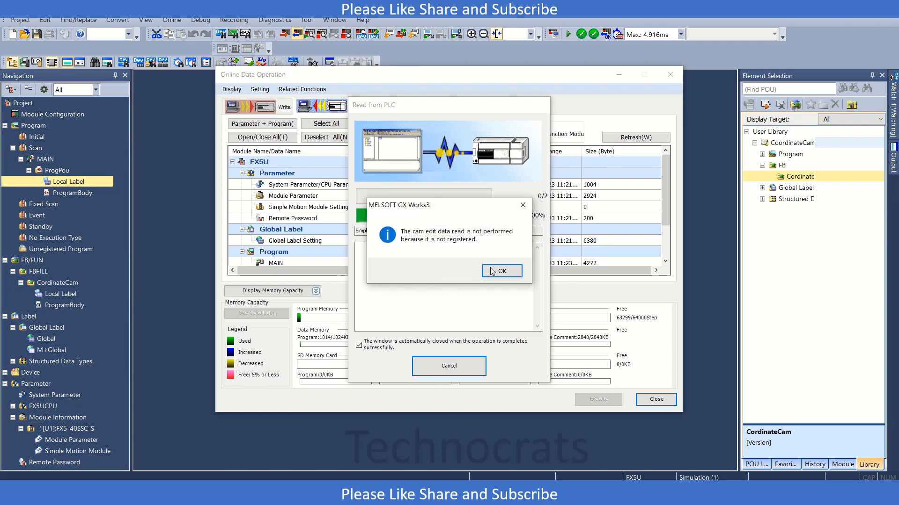
{"action": "left_click", "coordinate": [500, 270]}
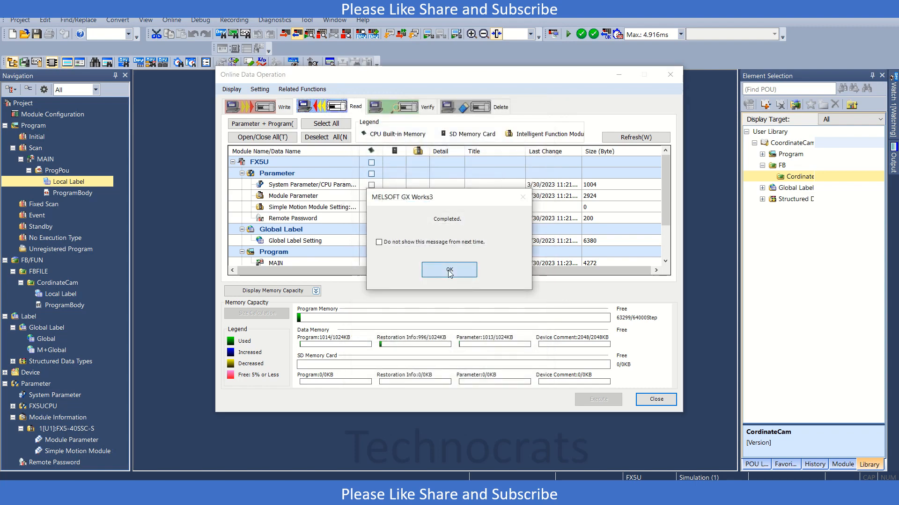
{"action": "left_click", "coordinate": [449, 270]}
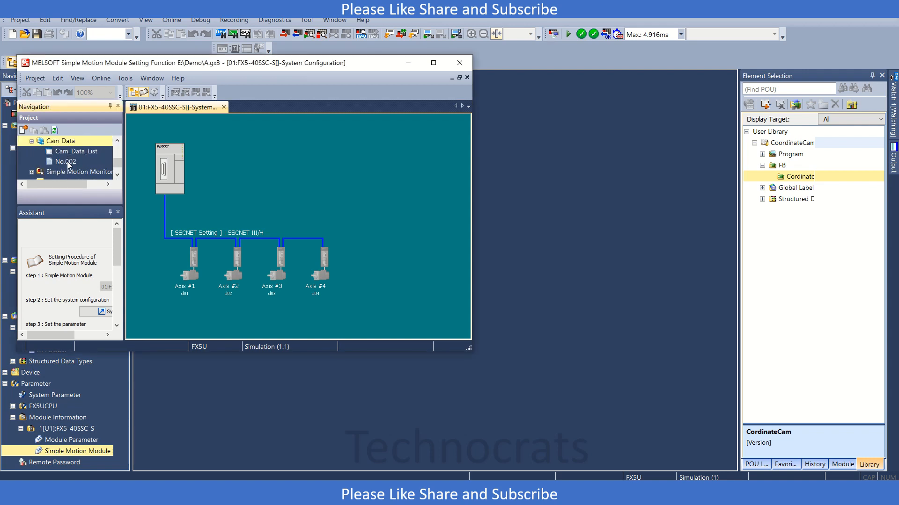
Step: Open cam No.002 and inspect coordinate points 5 and 6 on its graph
{"action": "left_click", "coordinate": [64, 161]}
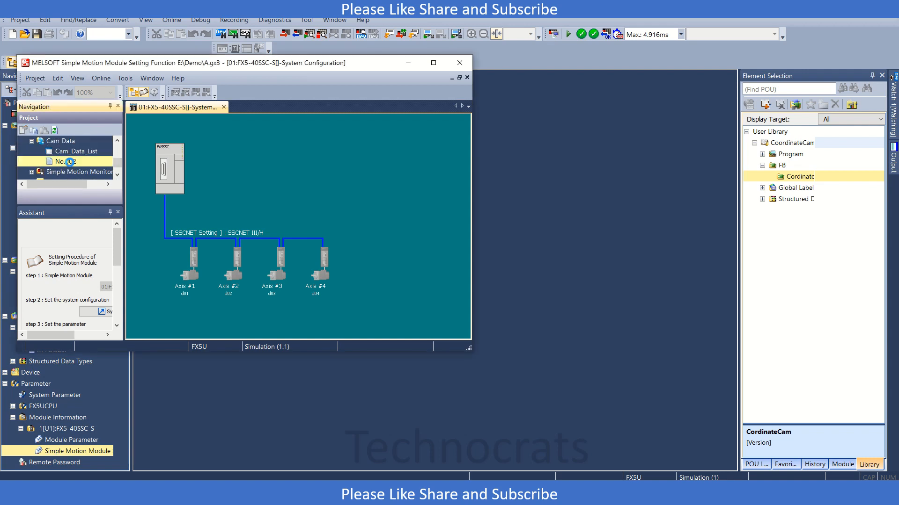
{"action": "double_click", "coordinate": [67, 161]}
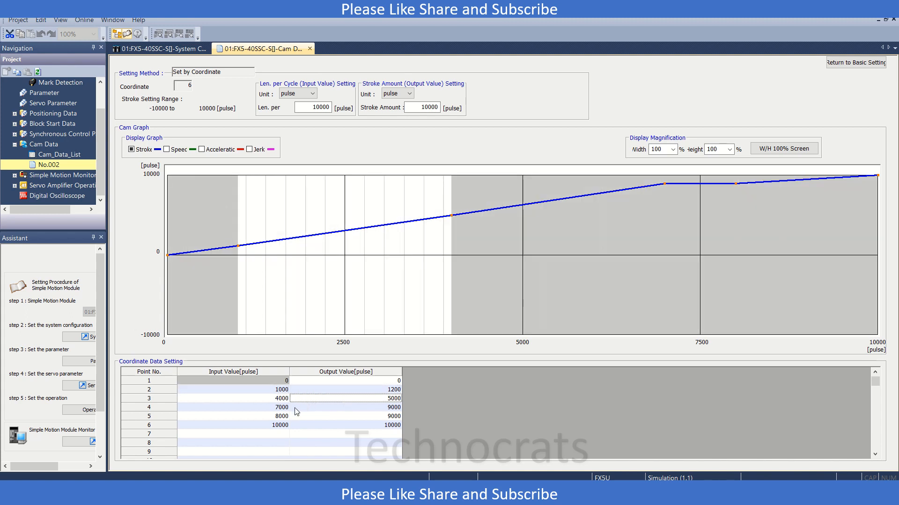
{"action": "left_click", "coordinate": [247, 416]}
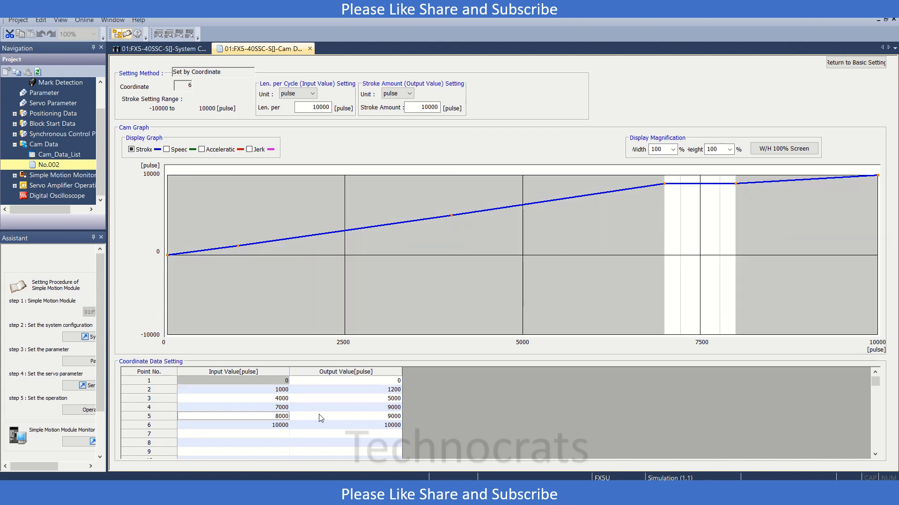
{"action": "left_click", "coordinate": [233, 426]}
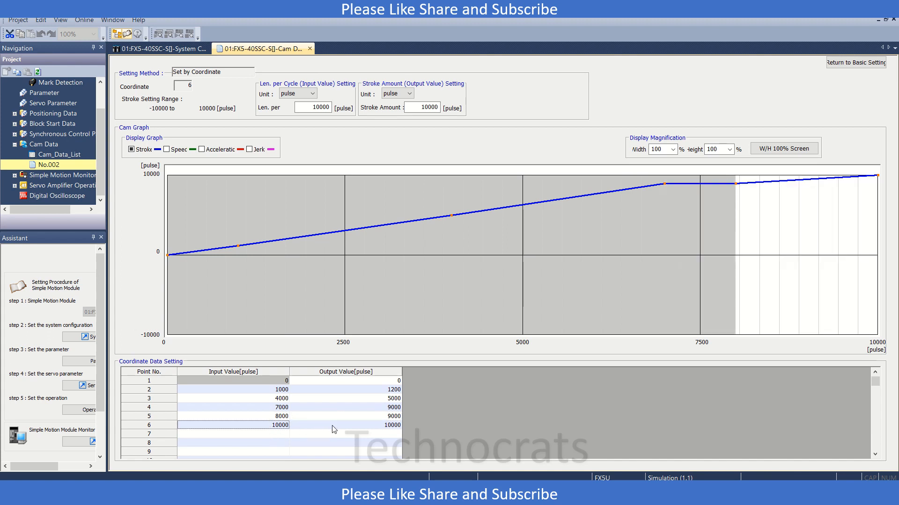